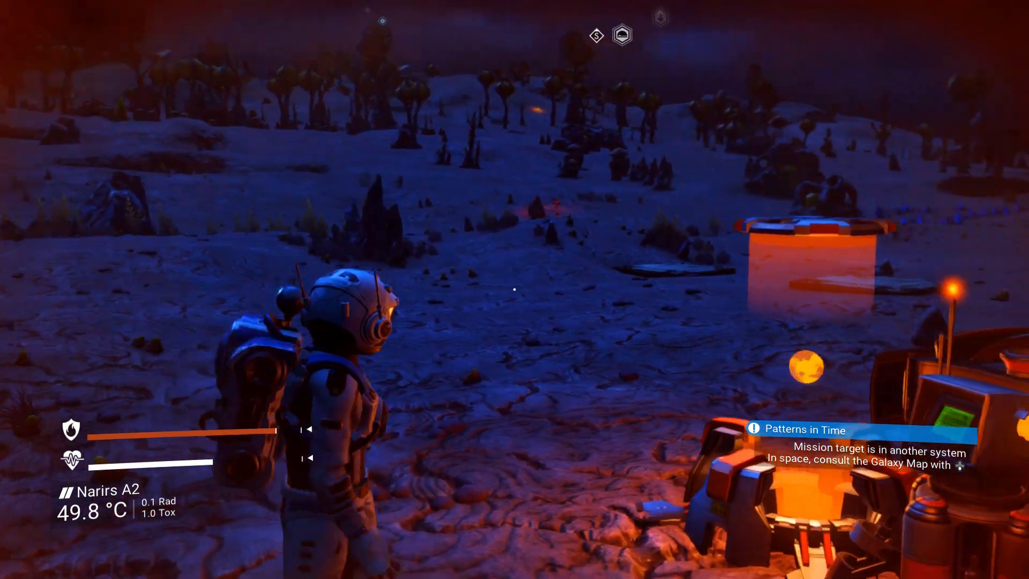
mouse_move(515, 289)
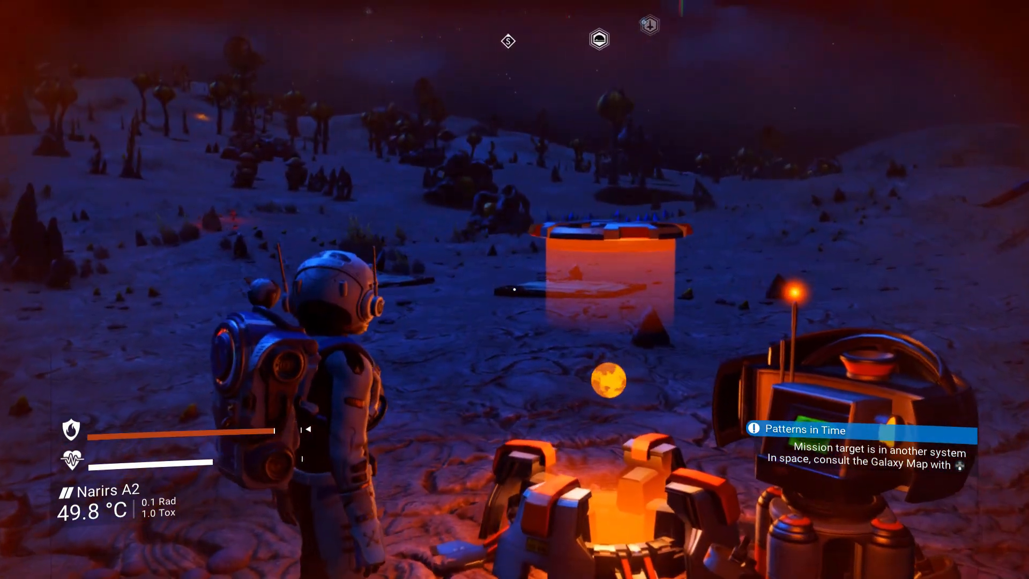
mouse_move(515, 289)
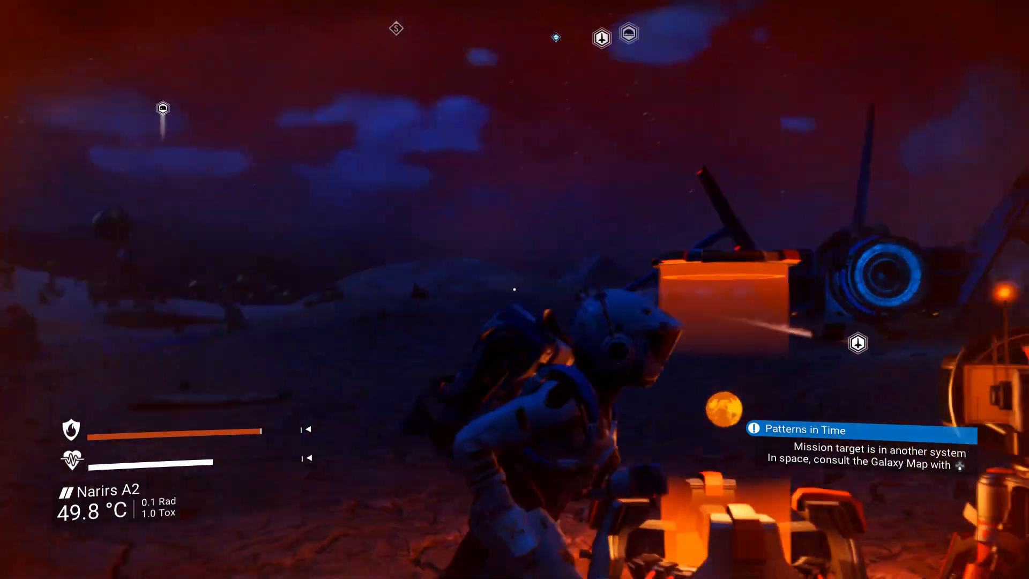
mouse_move(515, 289)
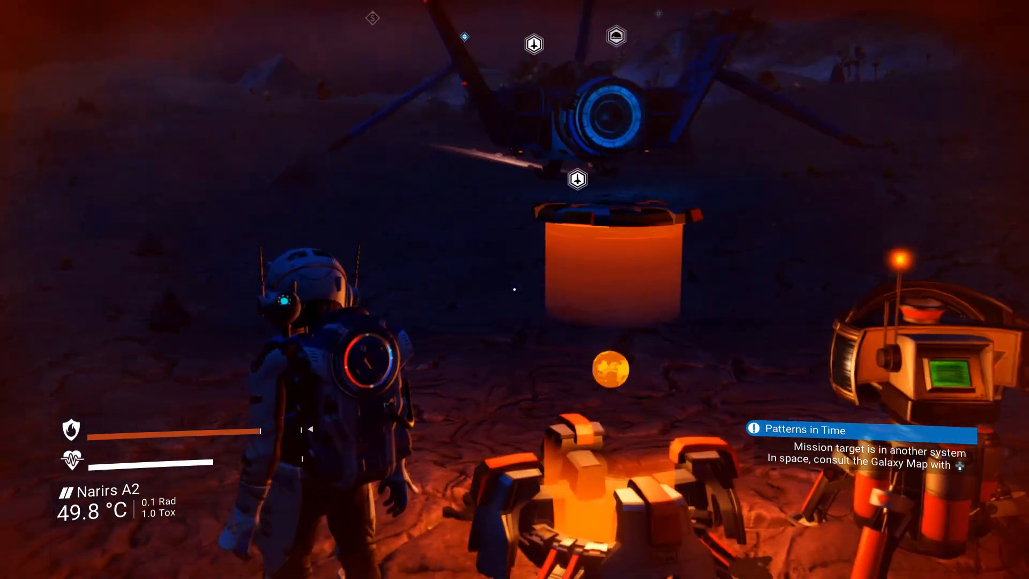
mouse_move(514, 290)
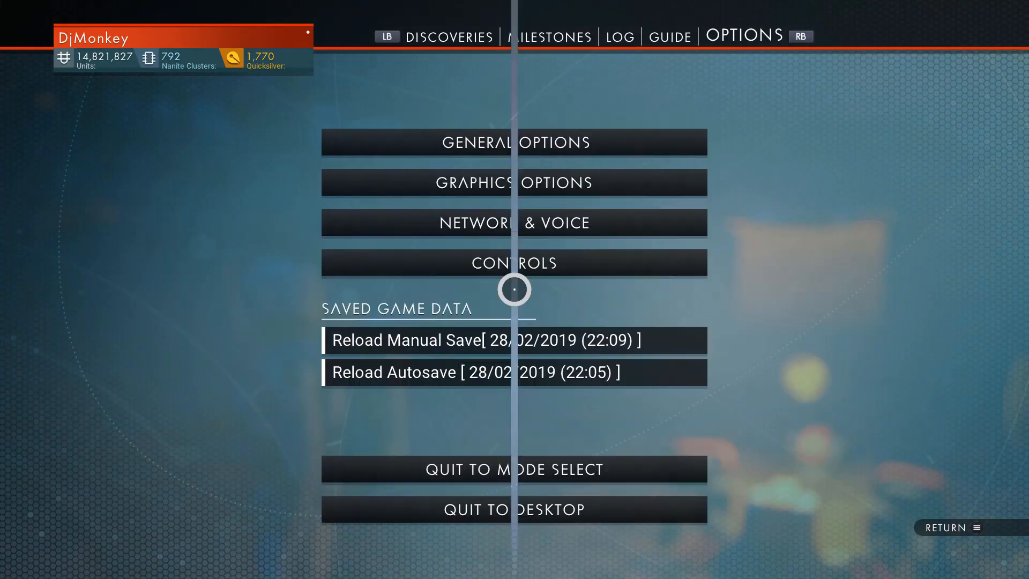
- Quit No Man's Sky to the desktop and confirm with Yes
left_click(515, 509)
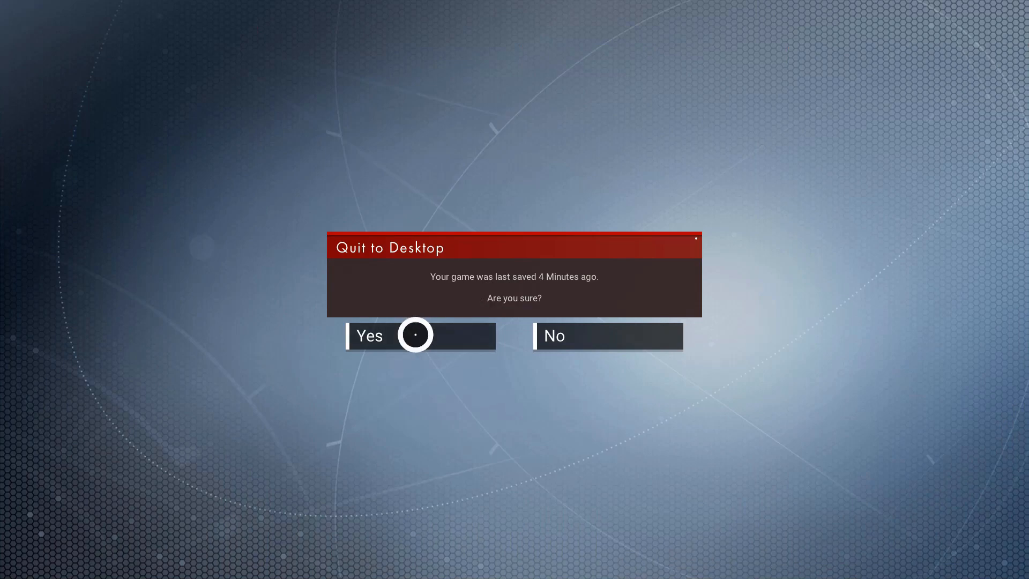
left_click(417, 336)
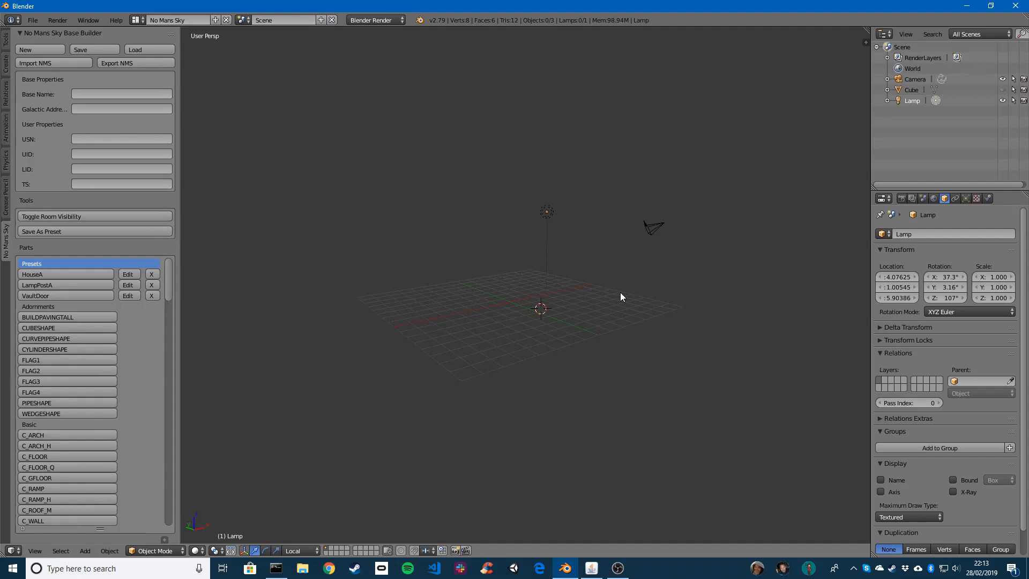
mouse_move(350, 344)
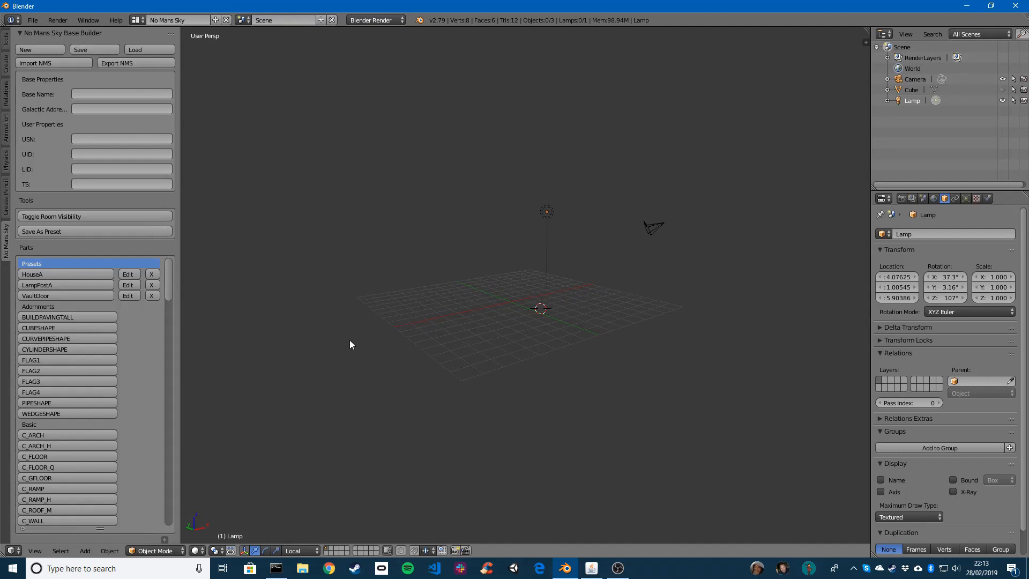
mouse_move(609, 544)
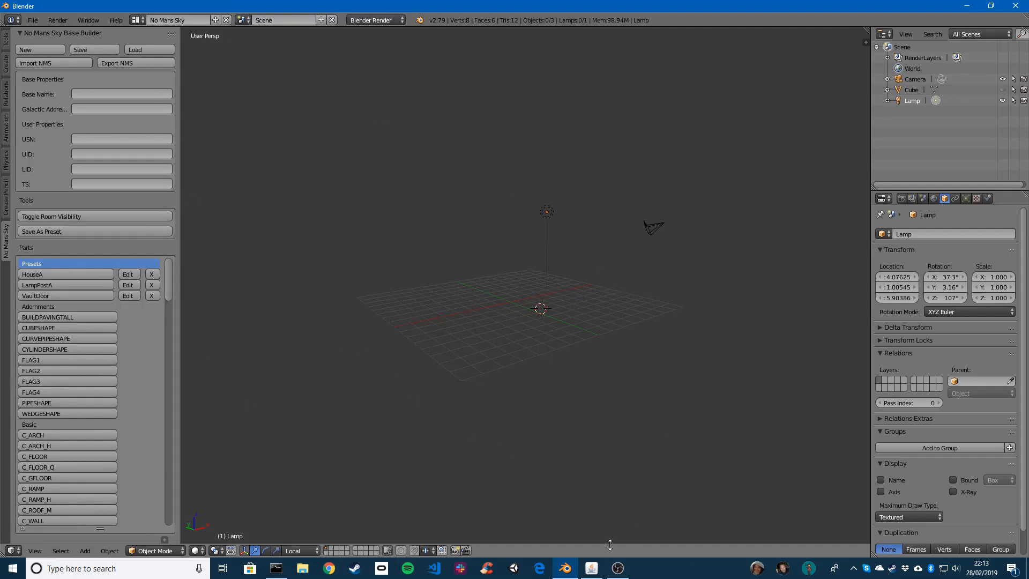
- Bring the No Man's Sky Save Editor window up over Blender from the taskbar
left_click(590, 568)
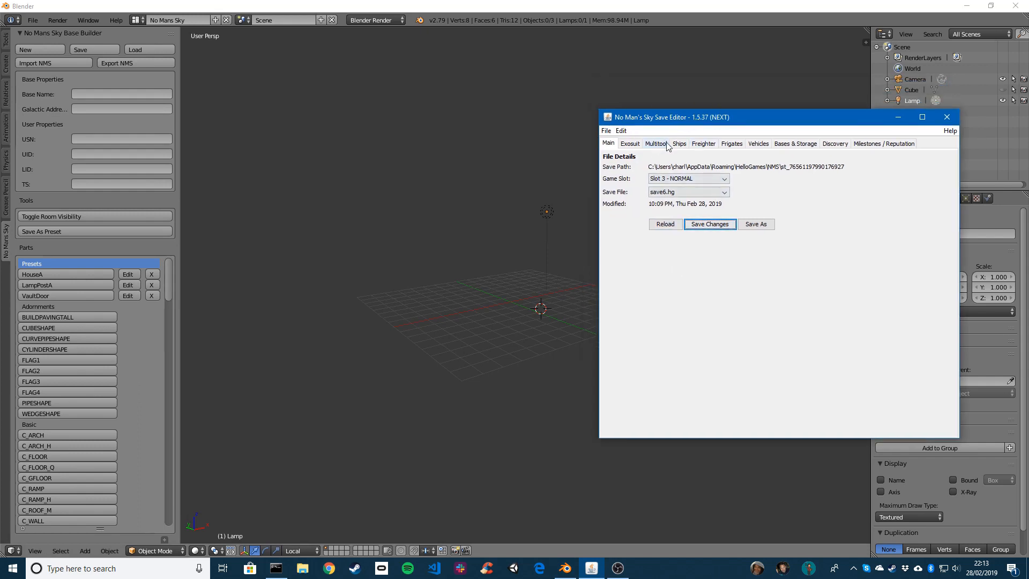
- Copy the raw JSON of PersistentPlayerBases entry [10] (TestBase) and close the editor
left_click(620, 131)
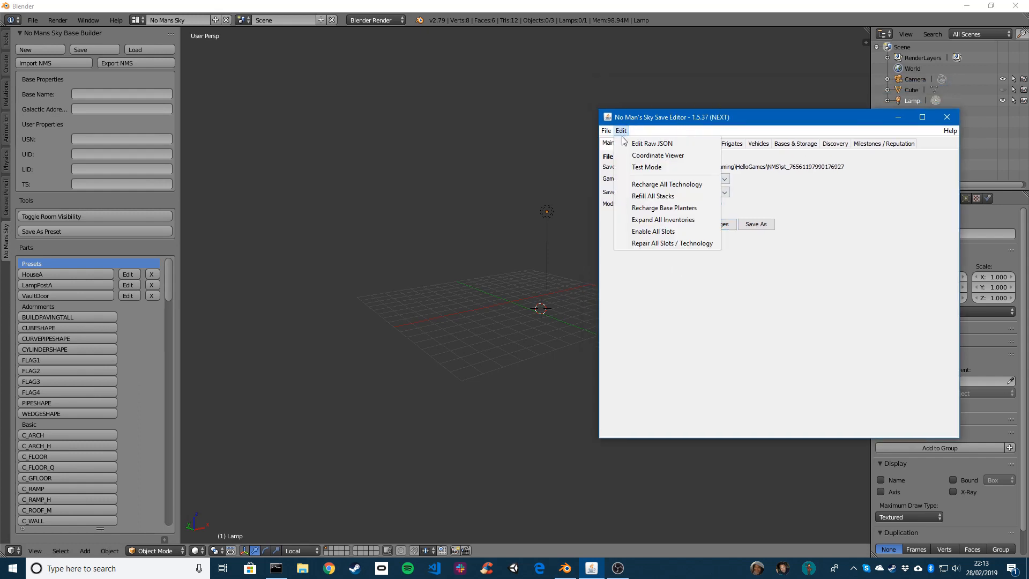
left_click(651, 143)
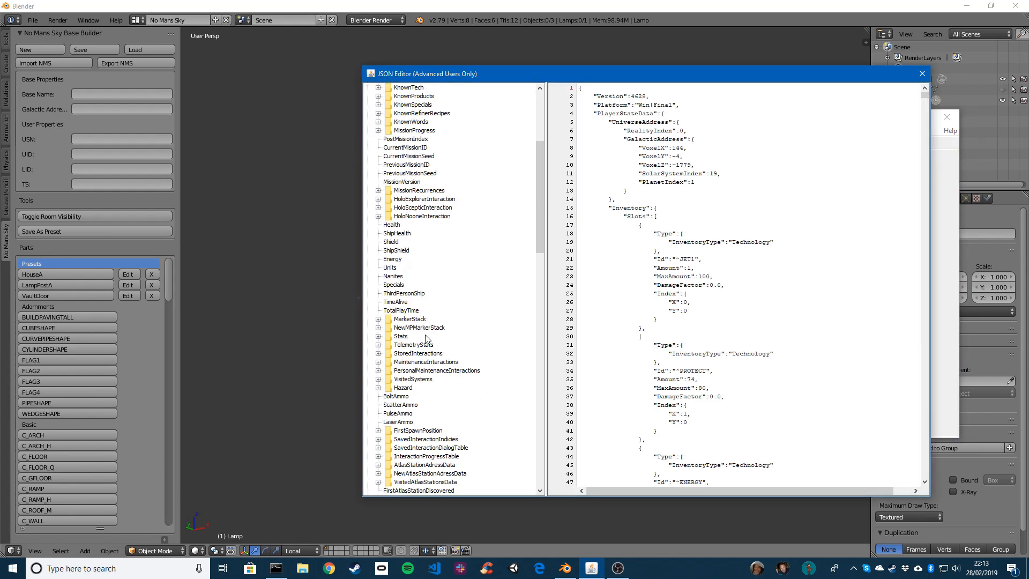
scroll("down", 3)
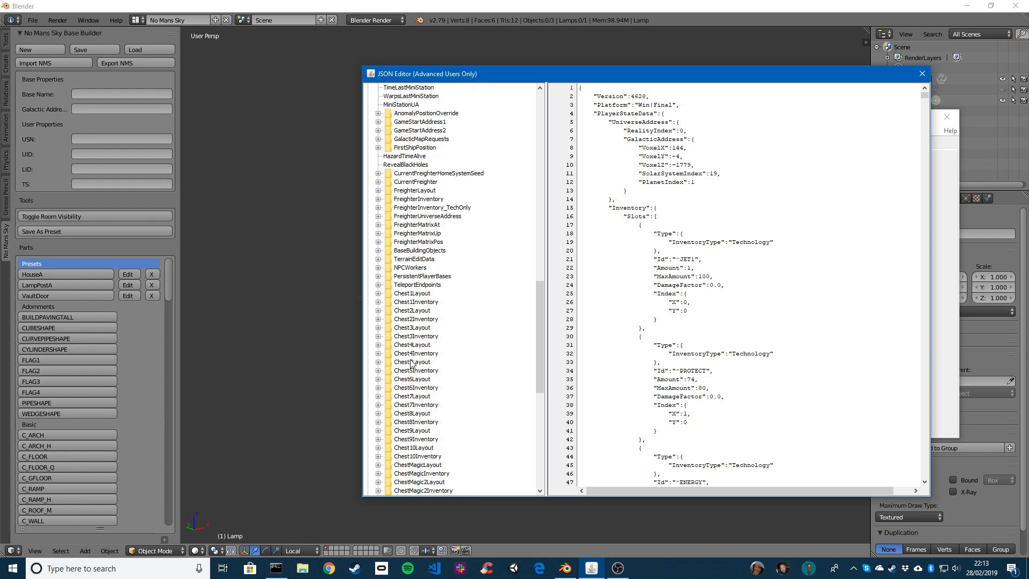
left_click(379, 276)
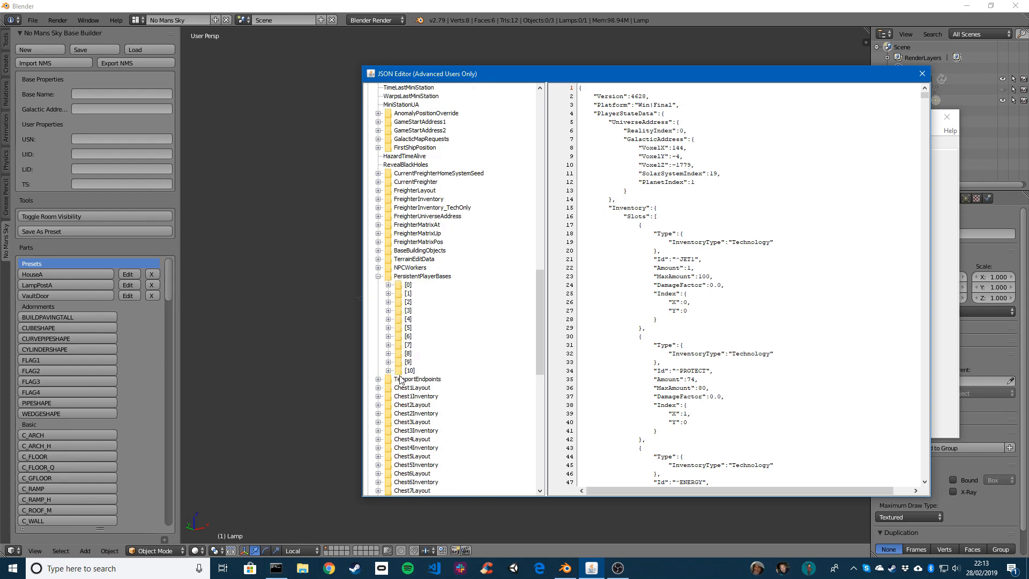
left_click(409, 371)
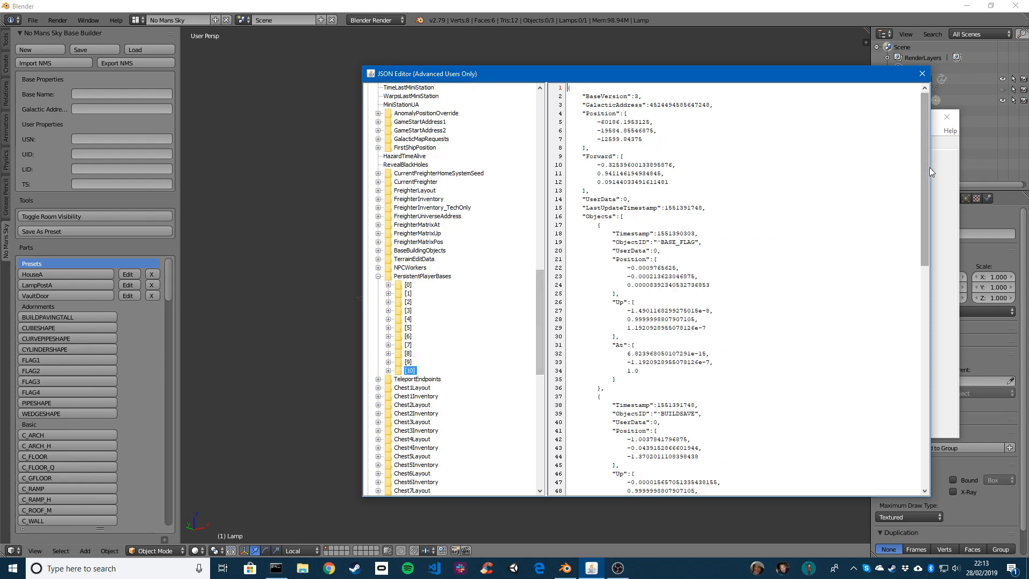
scroll("down", 3)
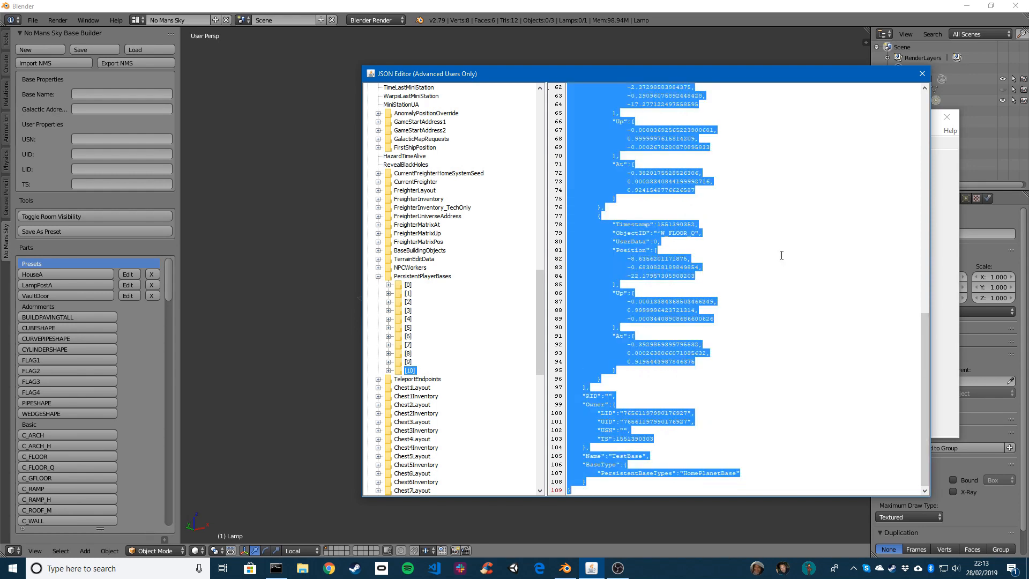
left_click(922, 72)
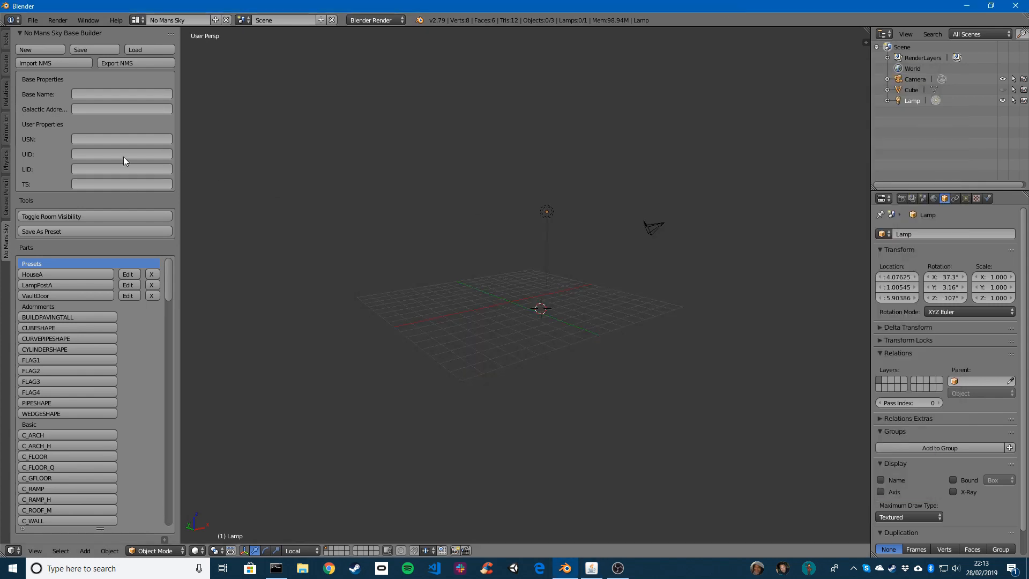
- Import the copied TestBase via Import NMS and select BASE_FLAG.004 in the scene
left_click(54, 64)
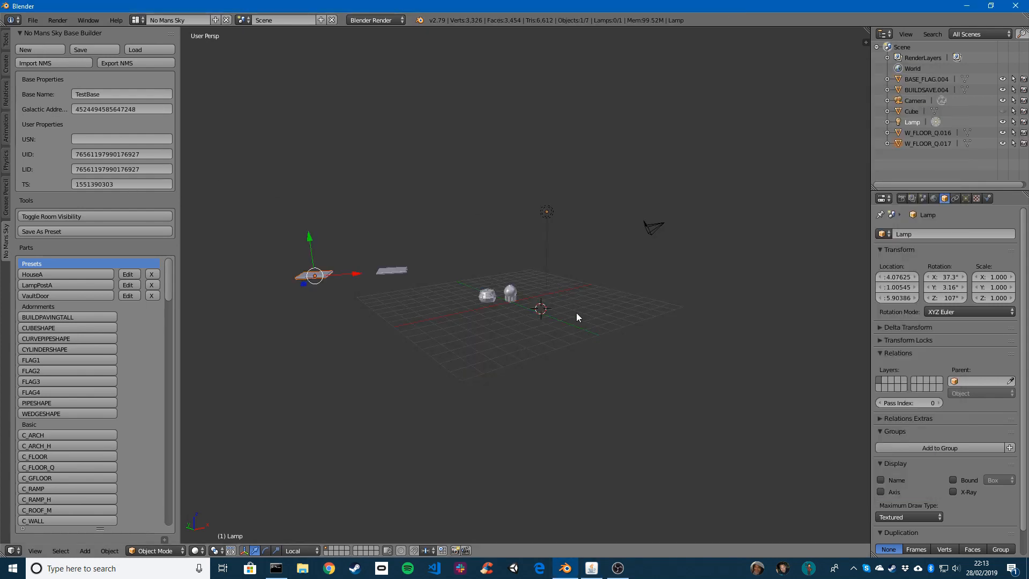
left_click(926, 78)
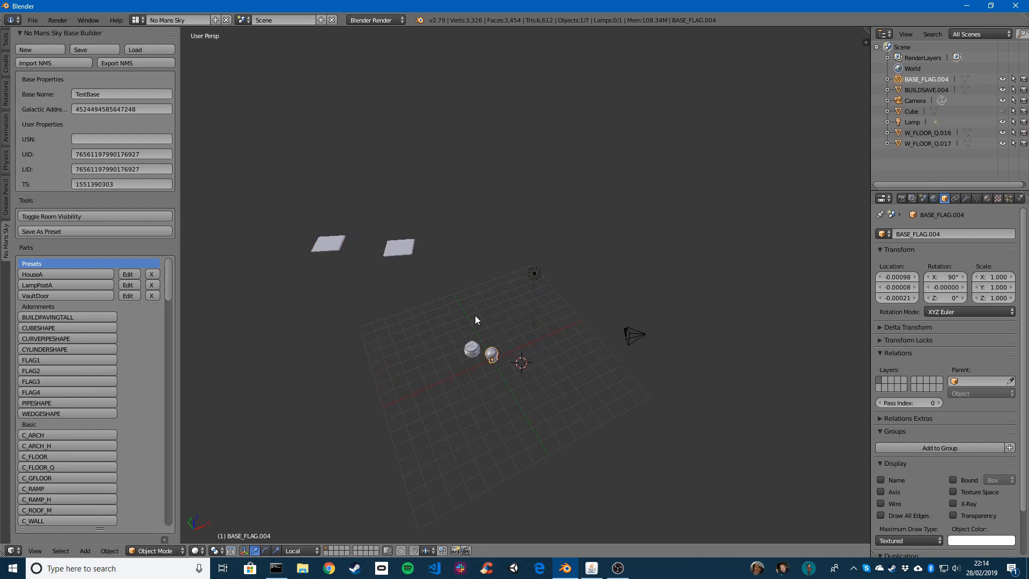
scroll("down", 3)
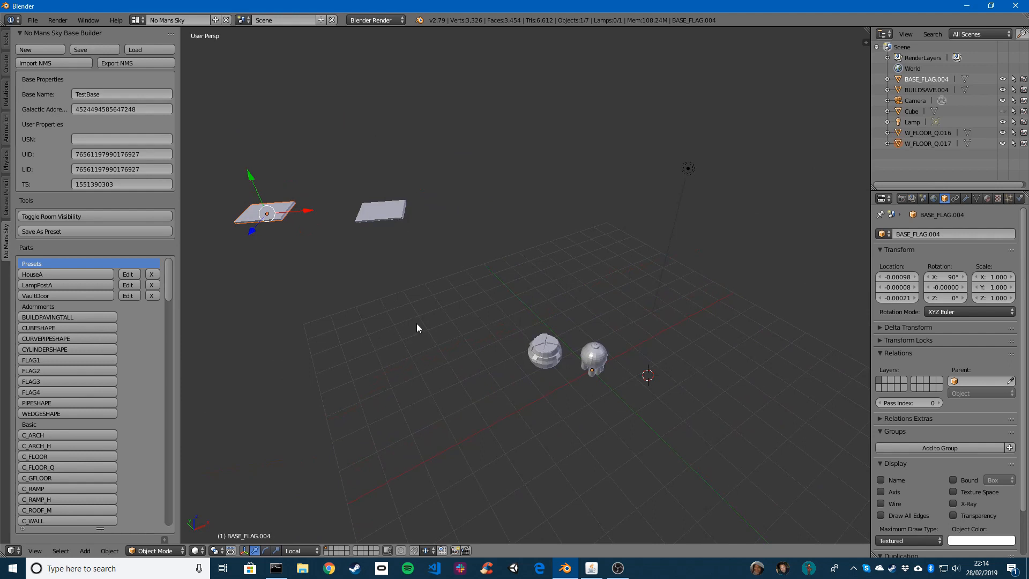
mouse_move(194, 125)
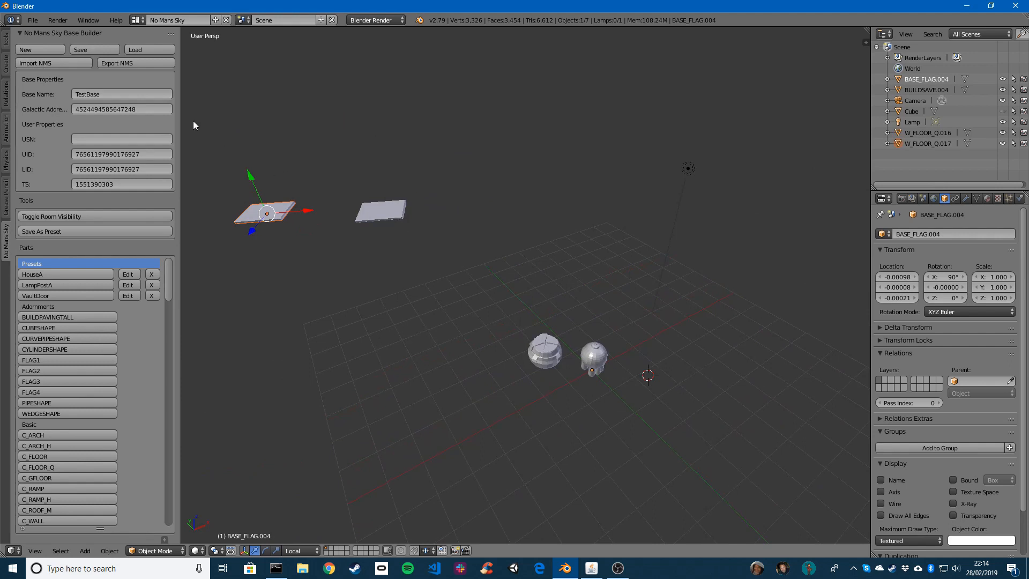
left_click(40, 49)
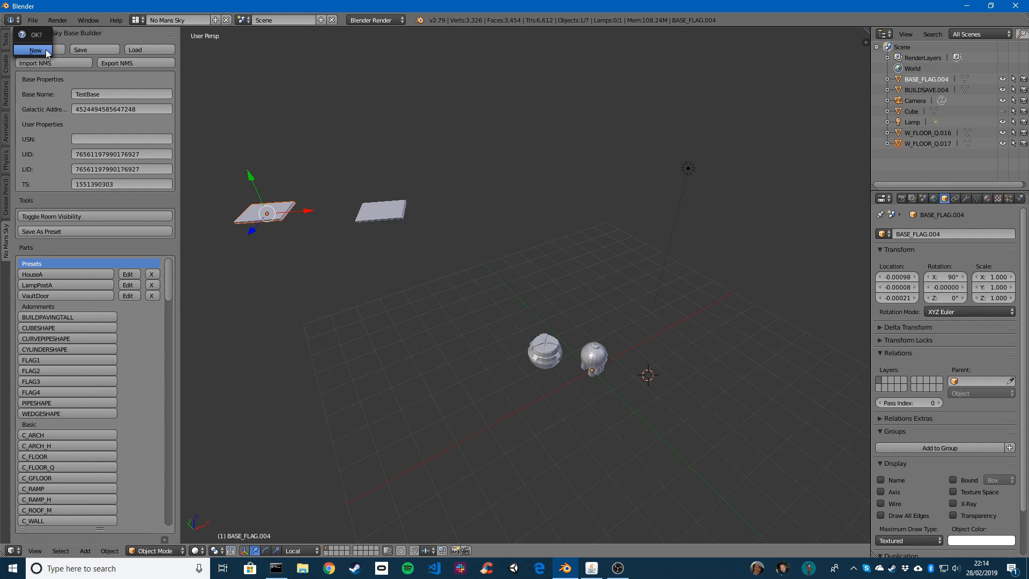
left_click(35, 50)
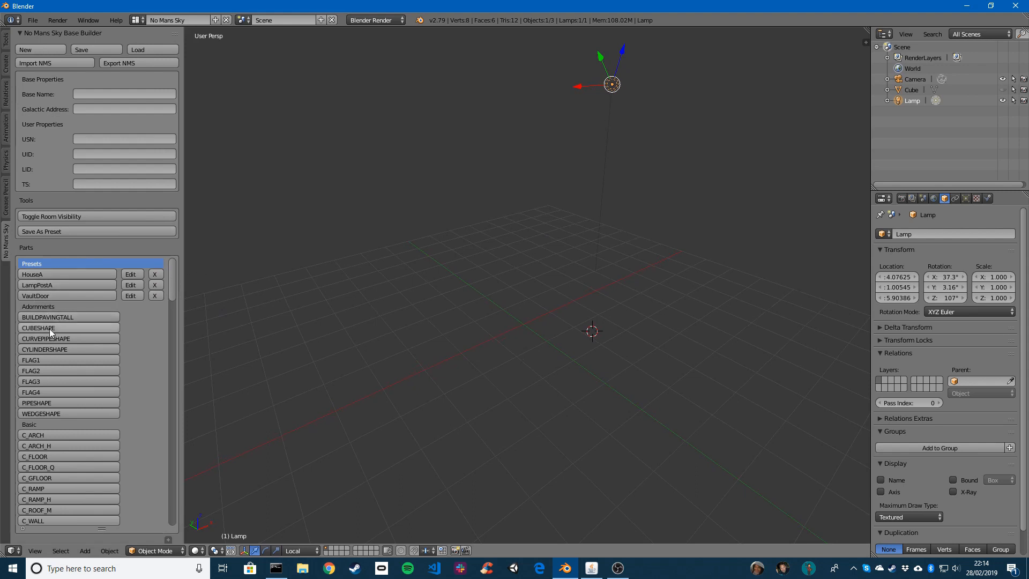
mouse_move(328, 328)
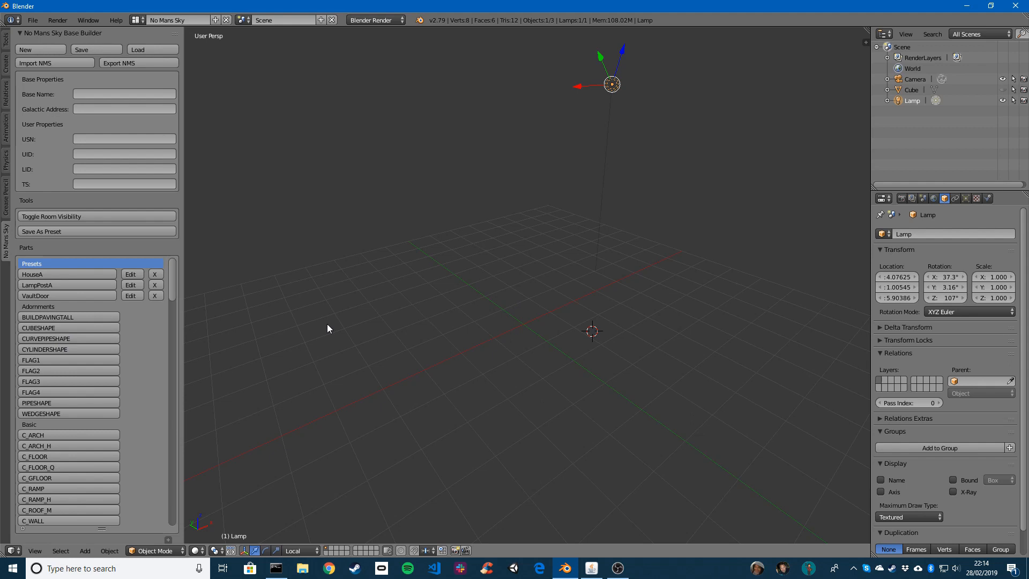
mouse_move(169, 290)
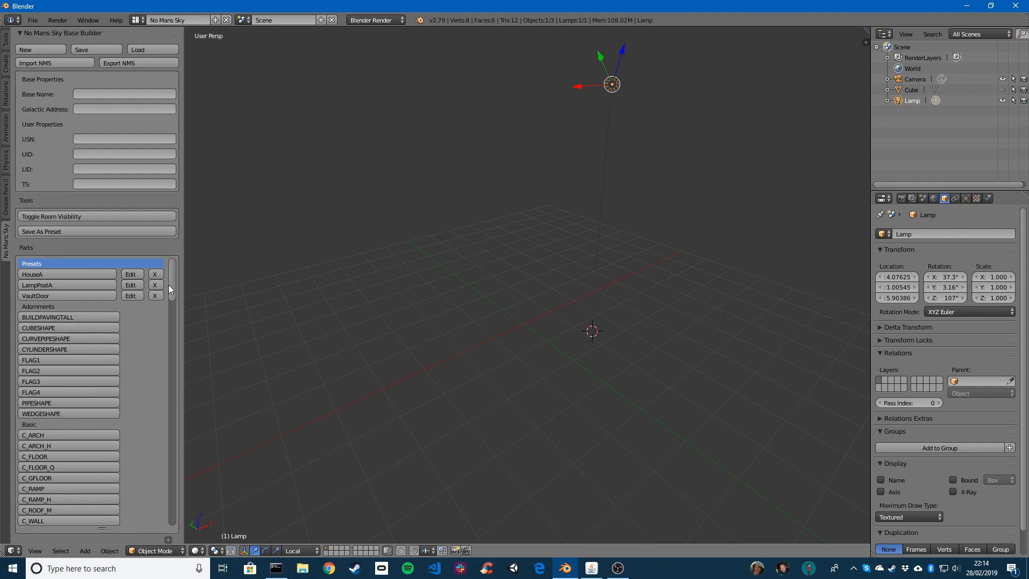
scroll("down", 3)
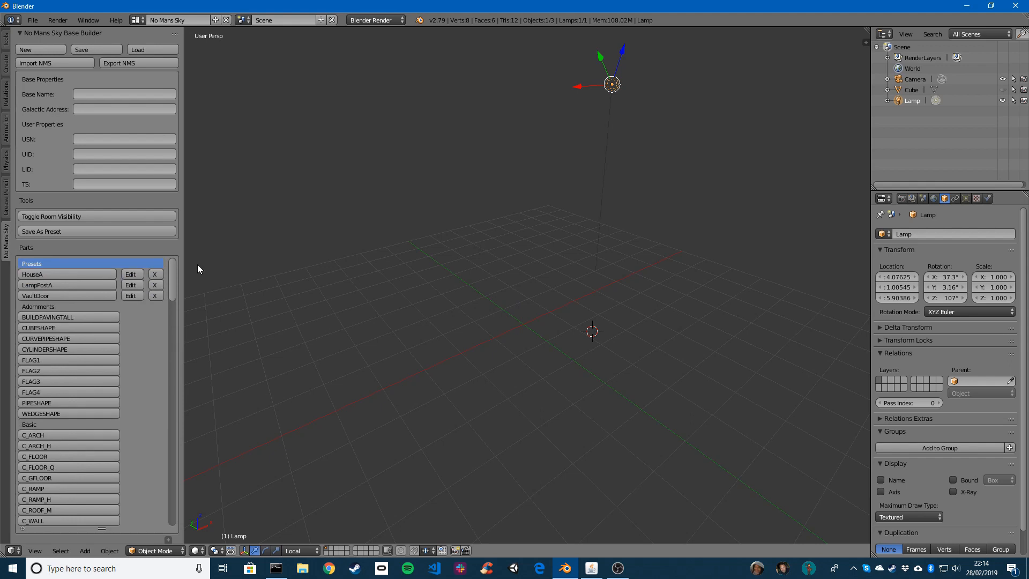
mouse_move(63, 413)
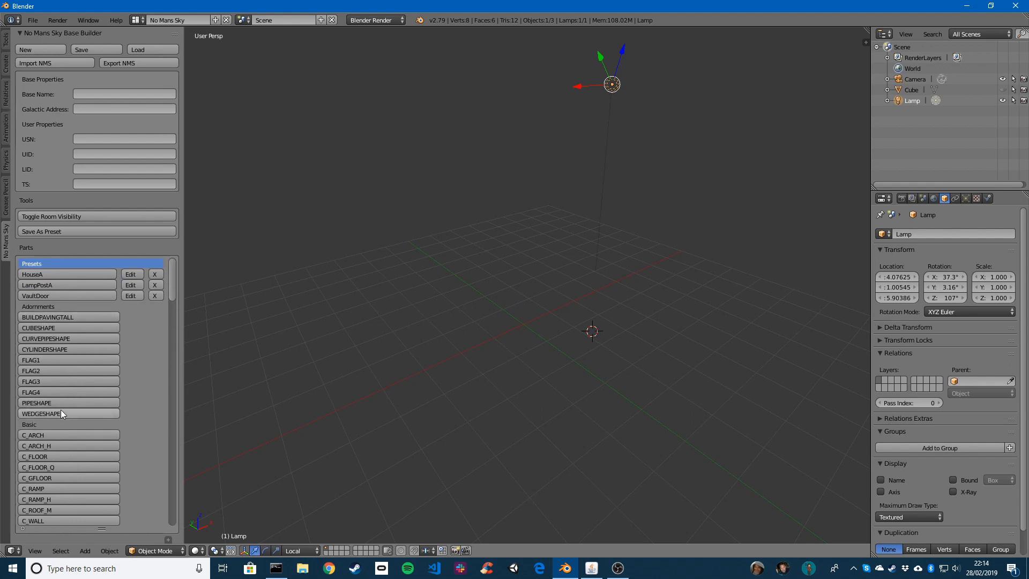
mouse_move(46, 328)
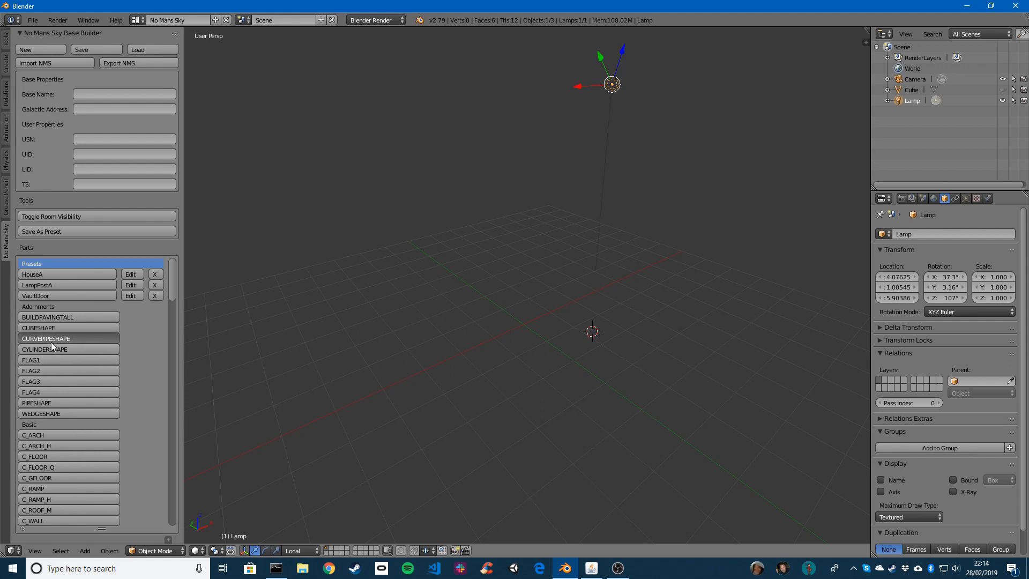
- Add CURVEPIPESHAPE curved pipe parts to the scene
left_click(46, 338)
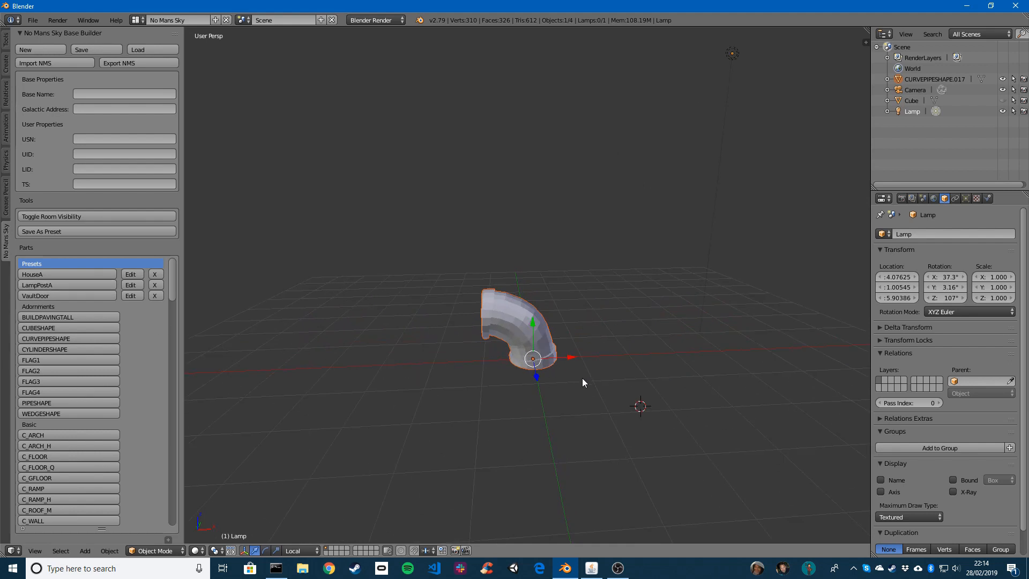
mouse_move(63, 317)
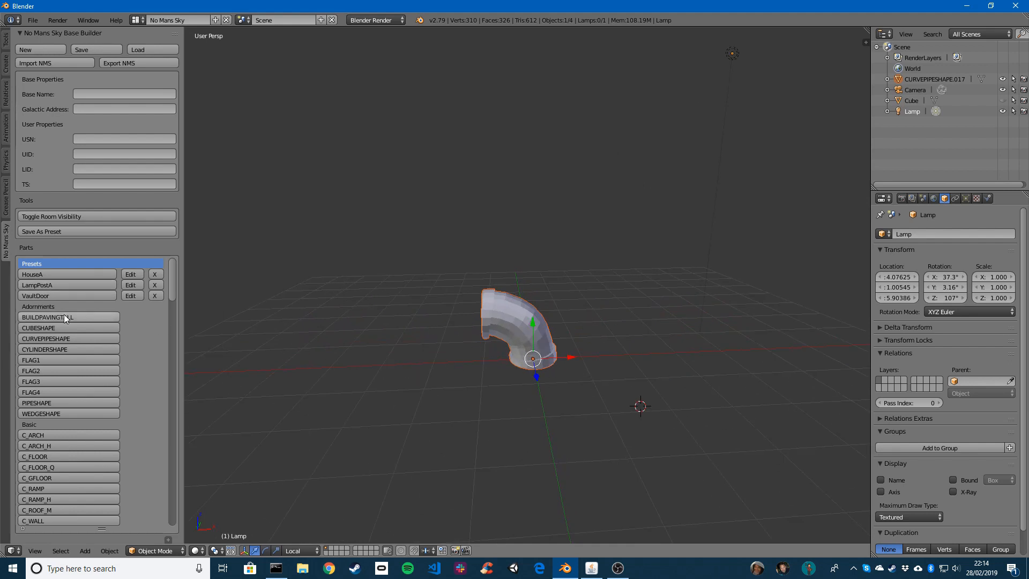
left_click(45, 339)
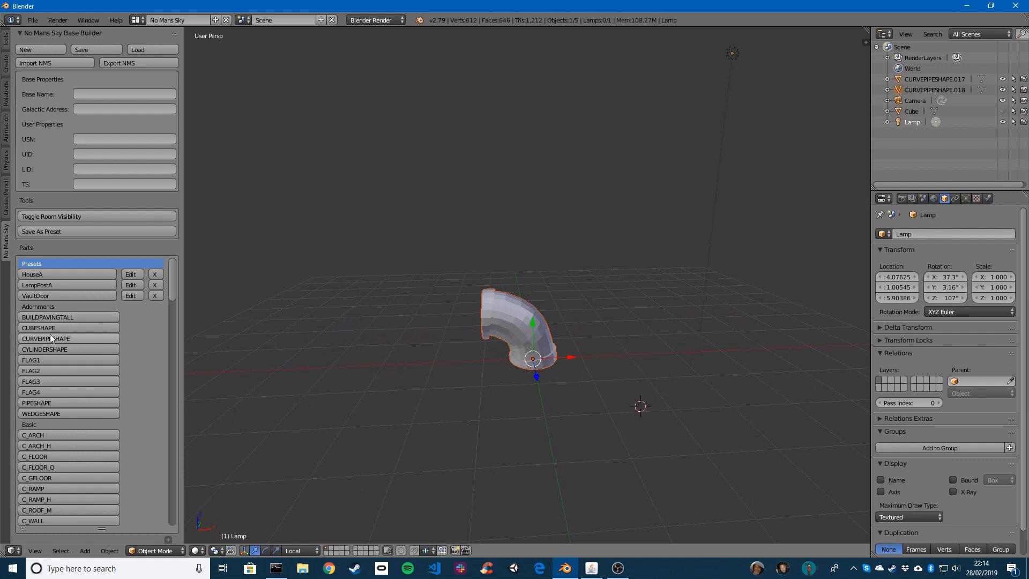
left_click(46, 338)
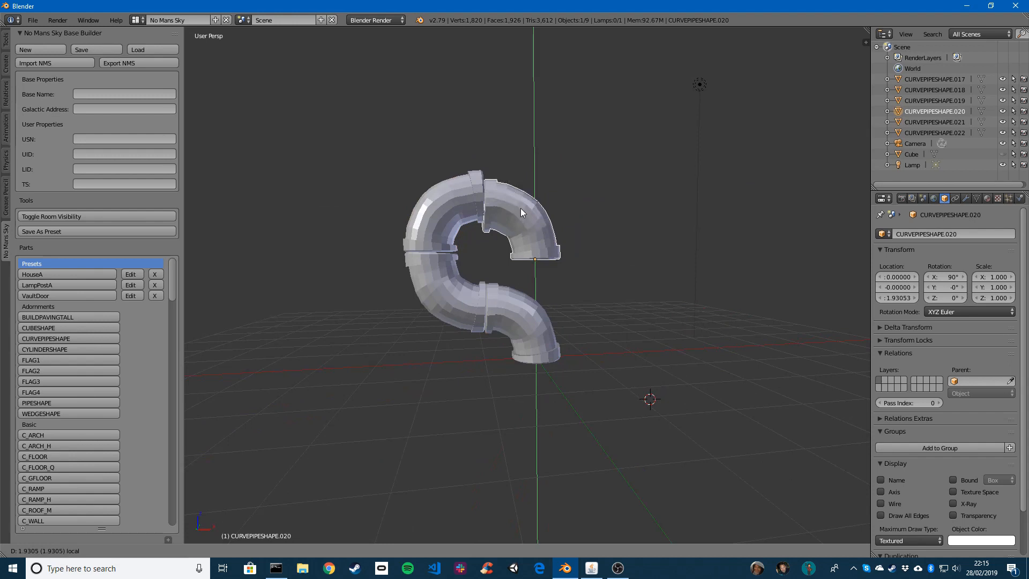
- Reposition the pipe pieces into a loop with Transform Orientation set to Global
left_click(535, 356)
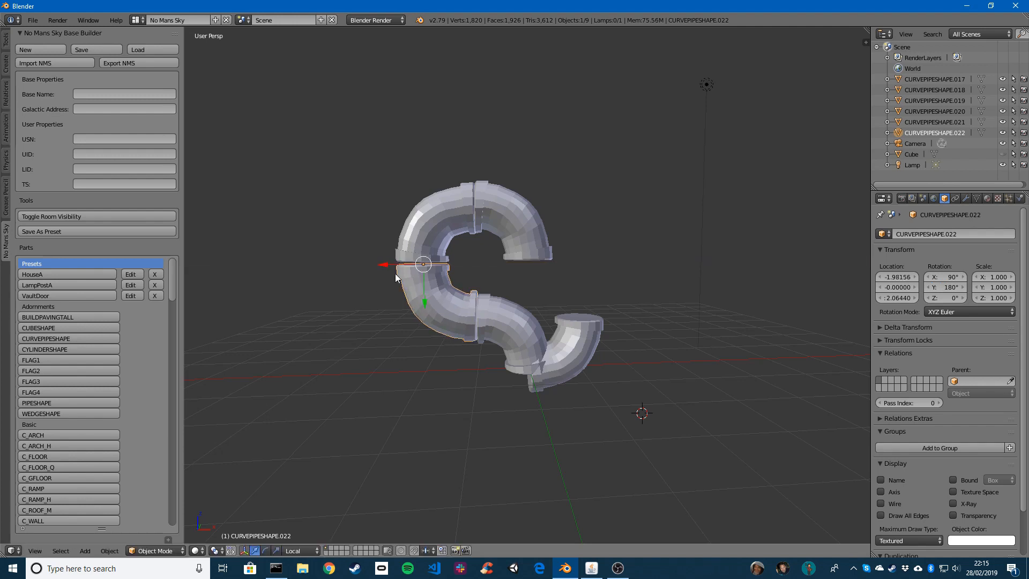
left_click(568, 341)
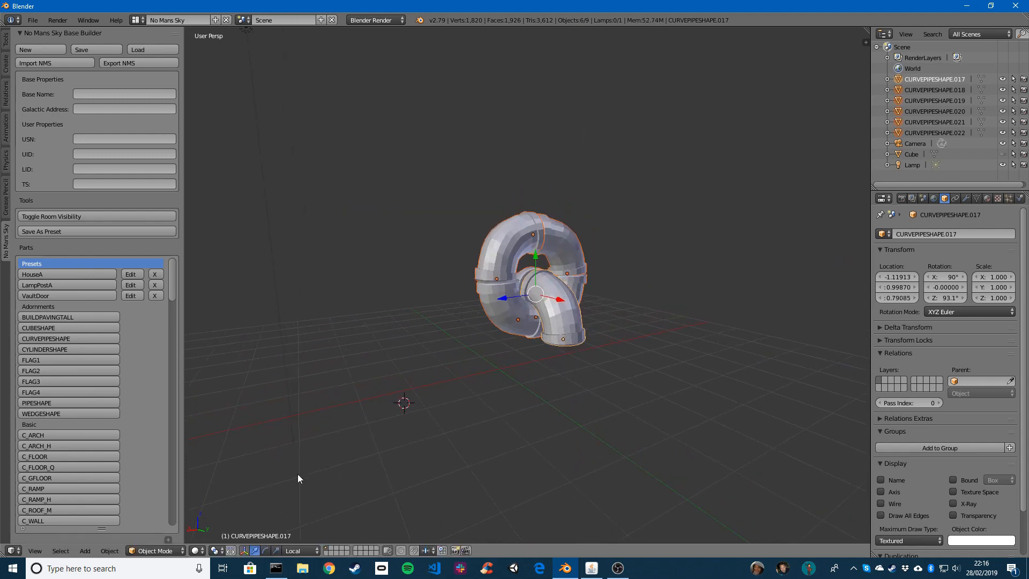
left_click(299, 550)
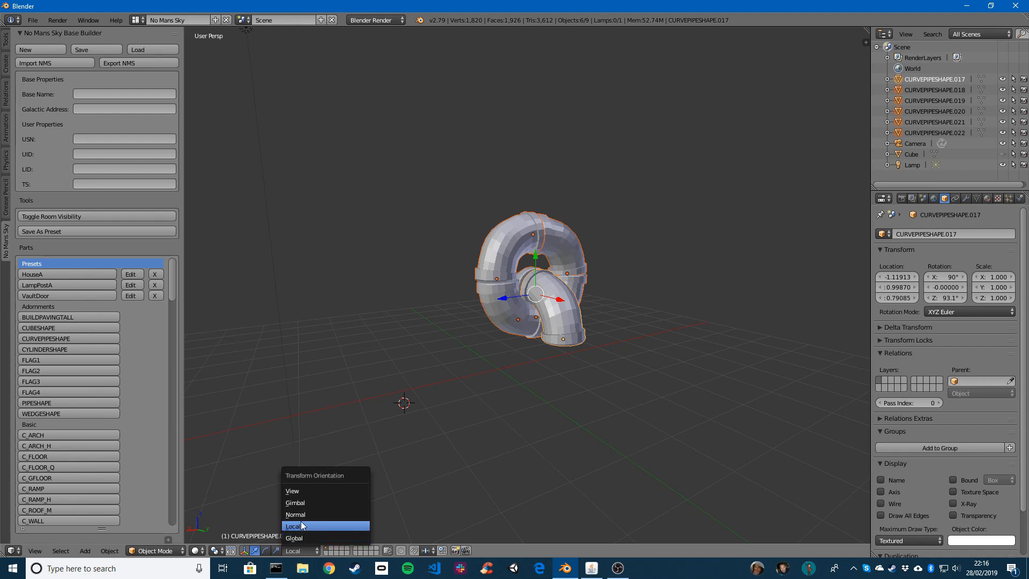
left_click(294, 538)
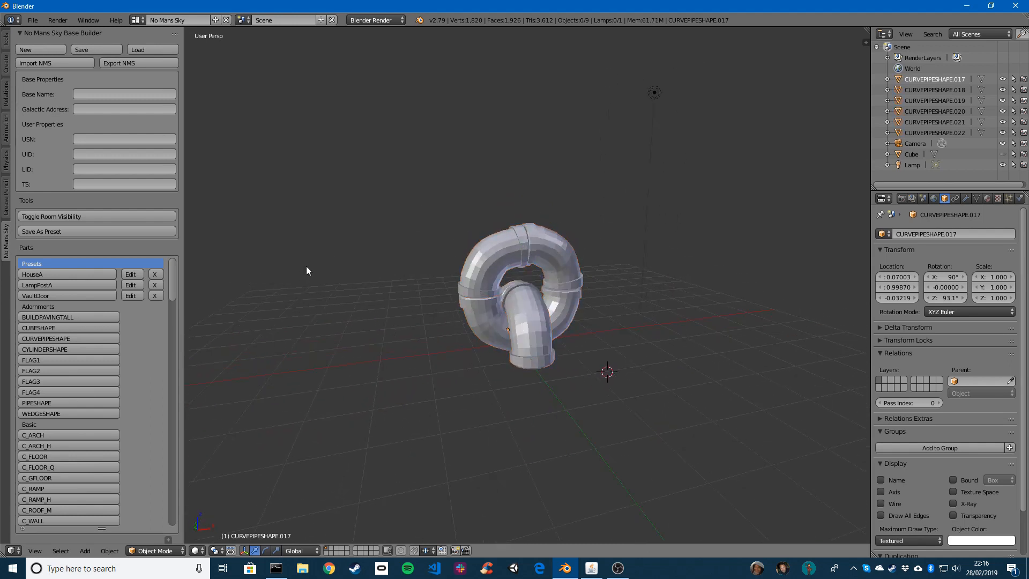
mouse_move(46, 235)
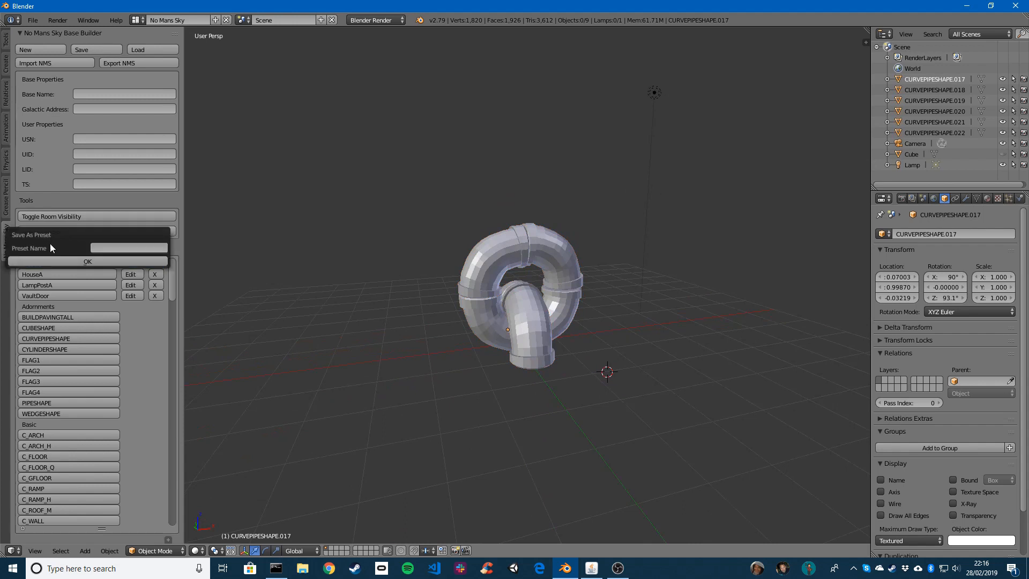
- Save the pipe coil as a new base-builder preset named ChainStart
left_click(128, 247)
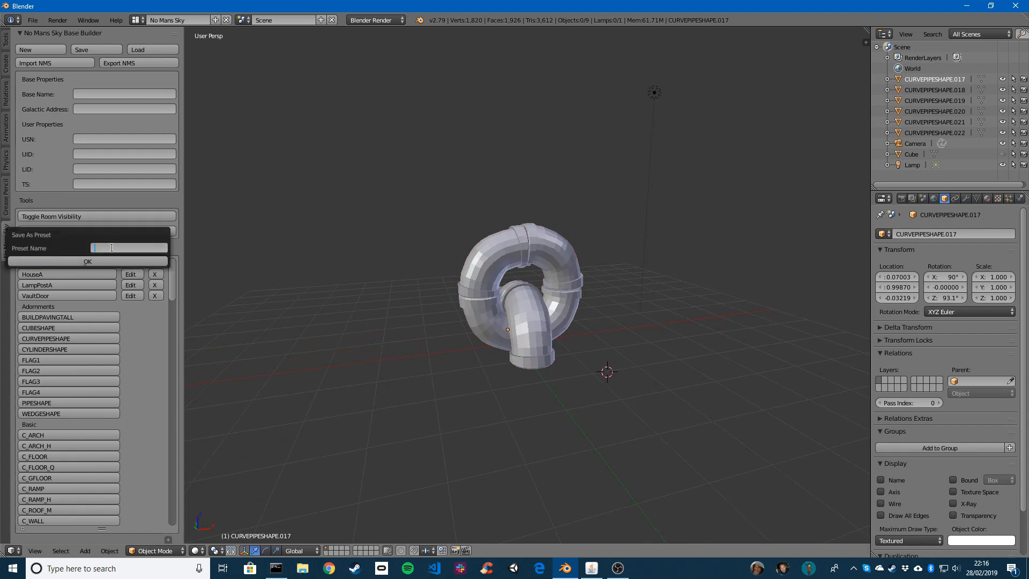
type("c")
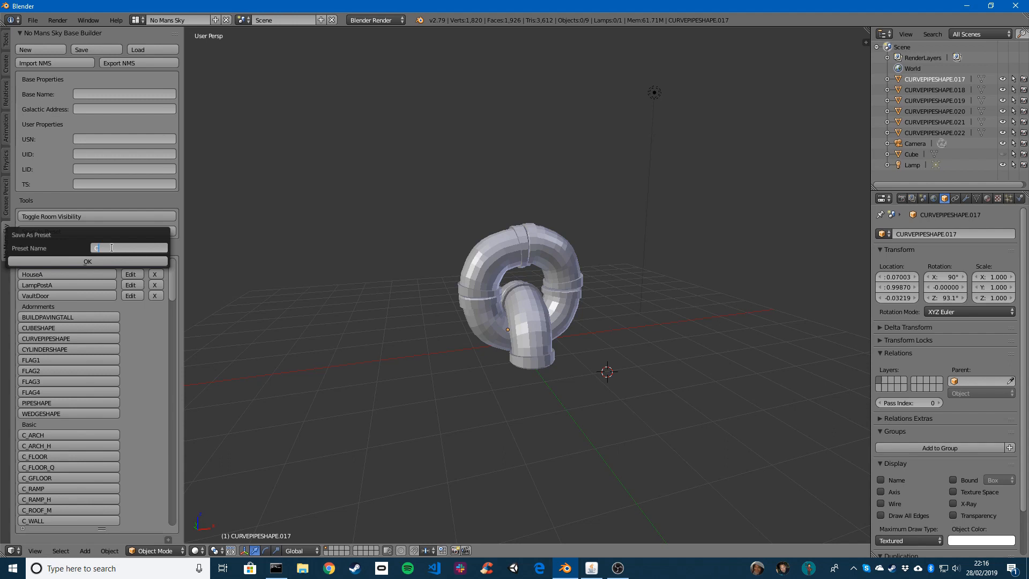
left_click(87, 262)
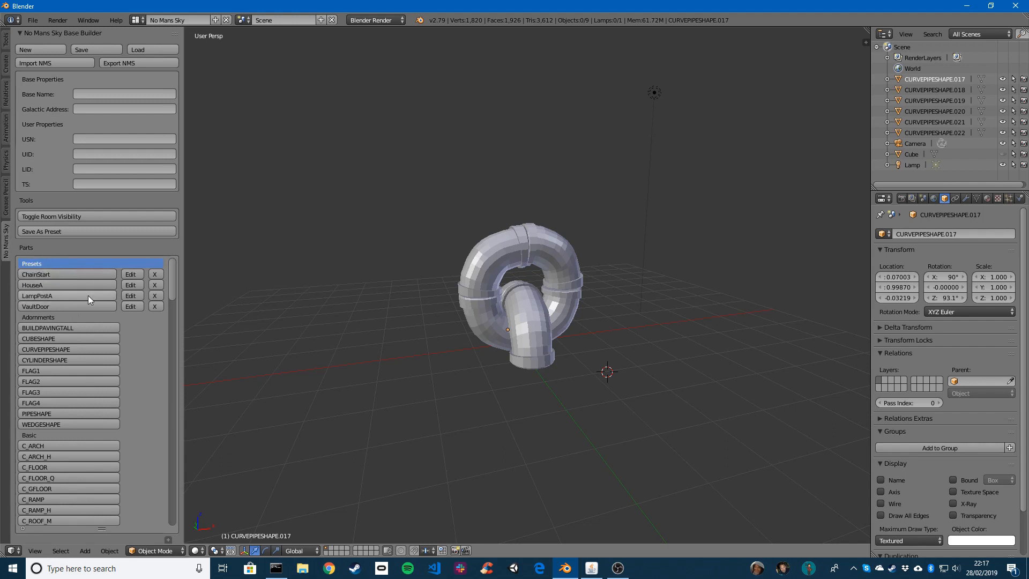
scroll("down", 3)
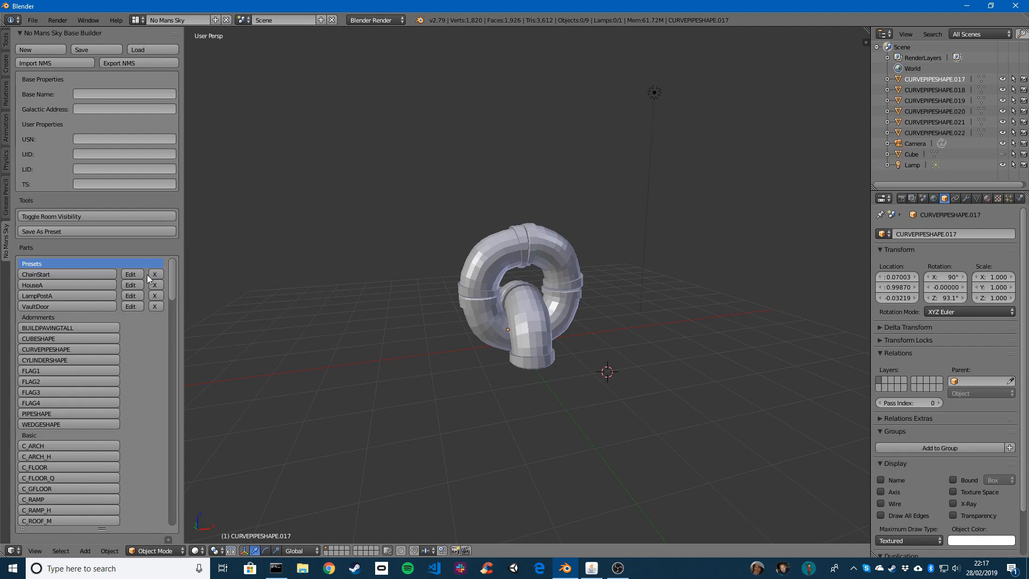
mouse_move(155, 275)
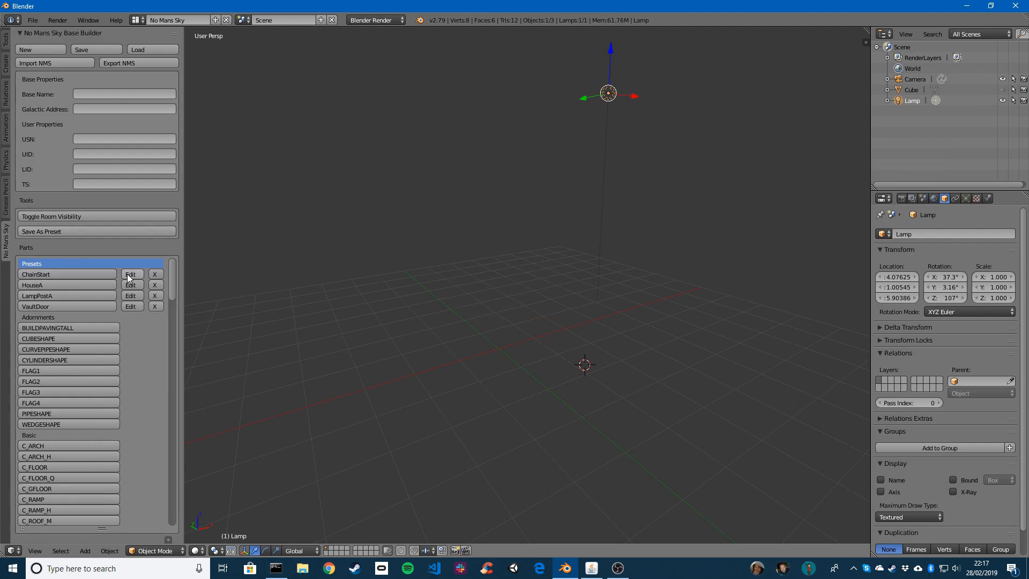
left_click(131, 274)
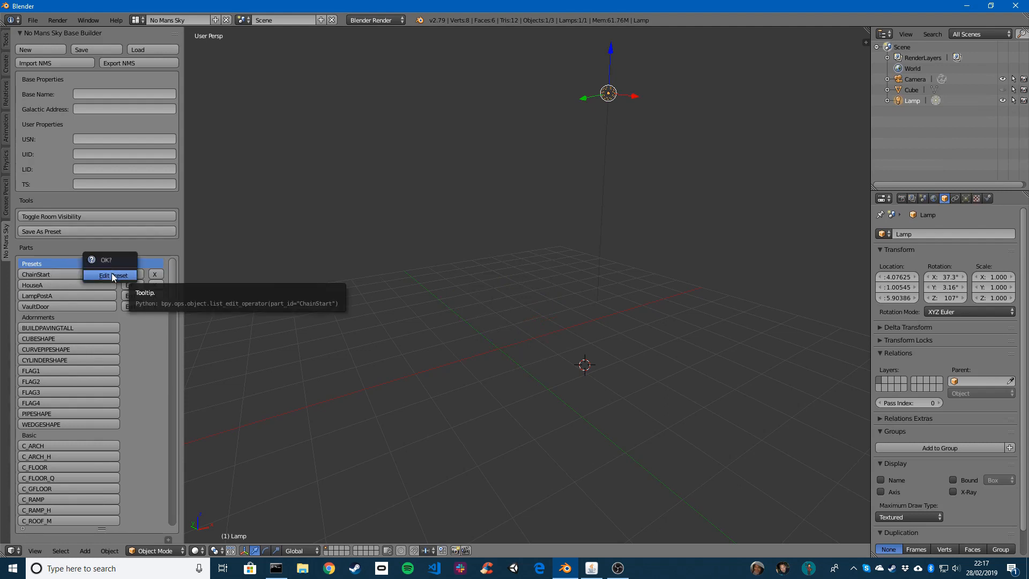
left_click(111, 275)
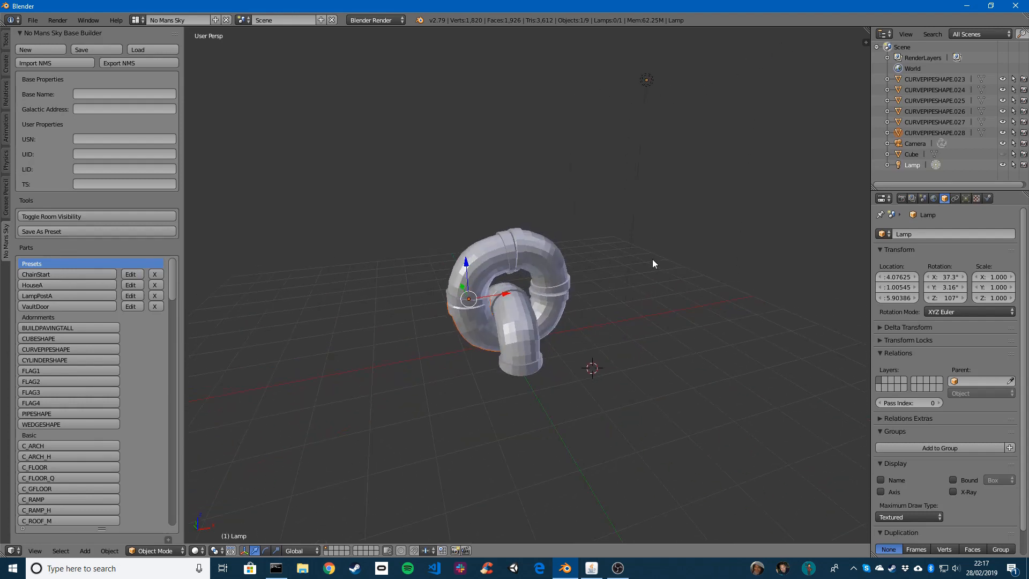
mouse_move(301, 211)
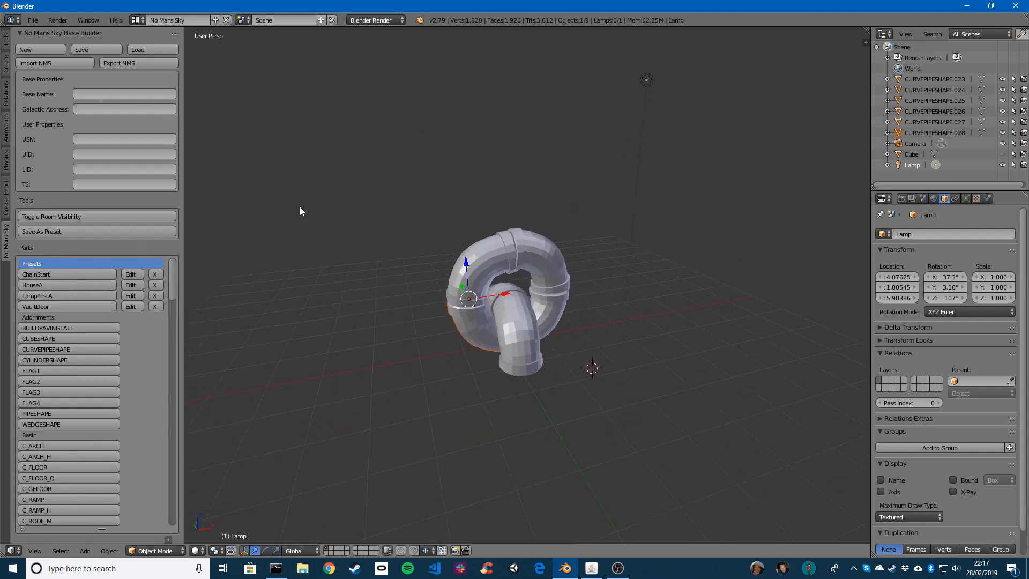
mouse_move(37, 63)
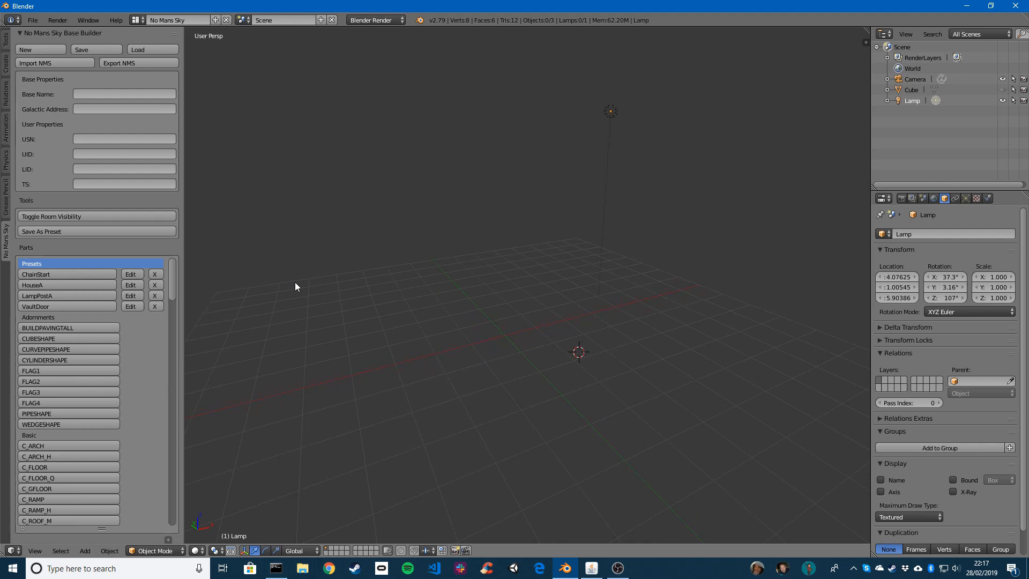
- Place the ChainStart preset into the scene and select it to move it off-centre
left_click(35, 274)
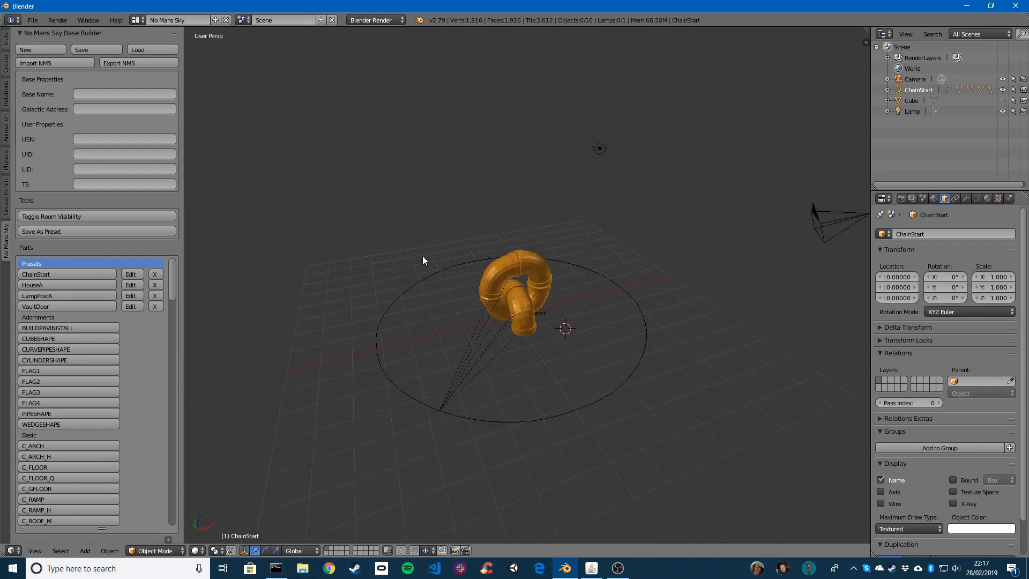
left_click(512, 316)
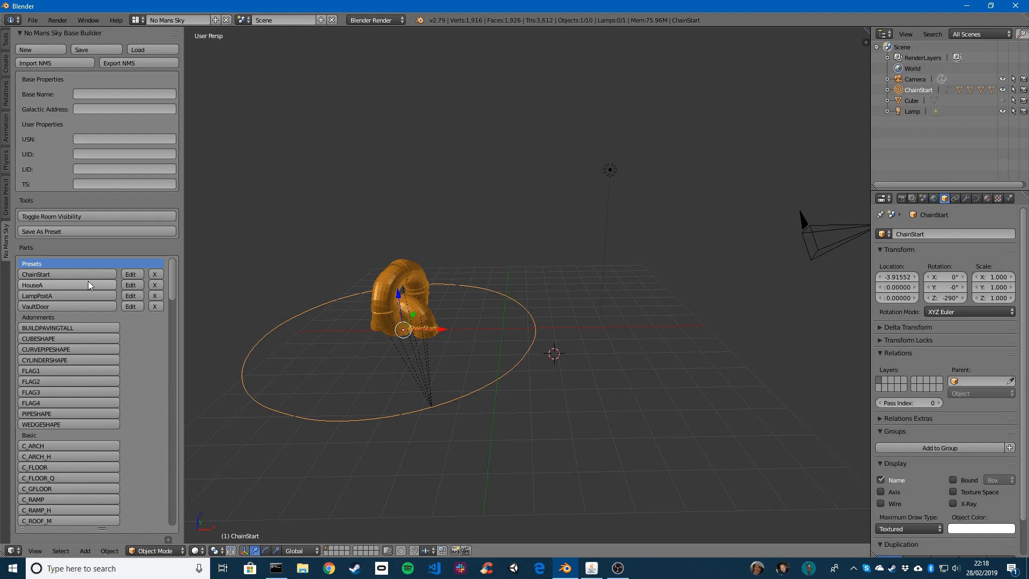
mouse_move(299, 249)
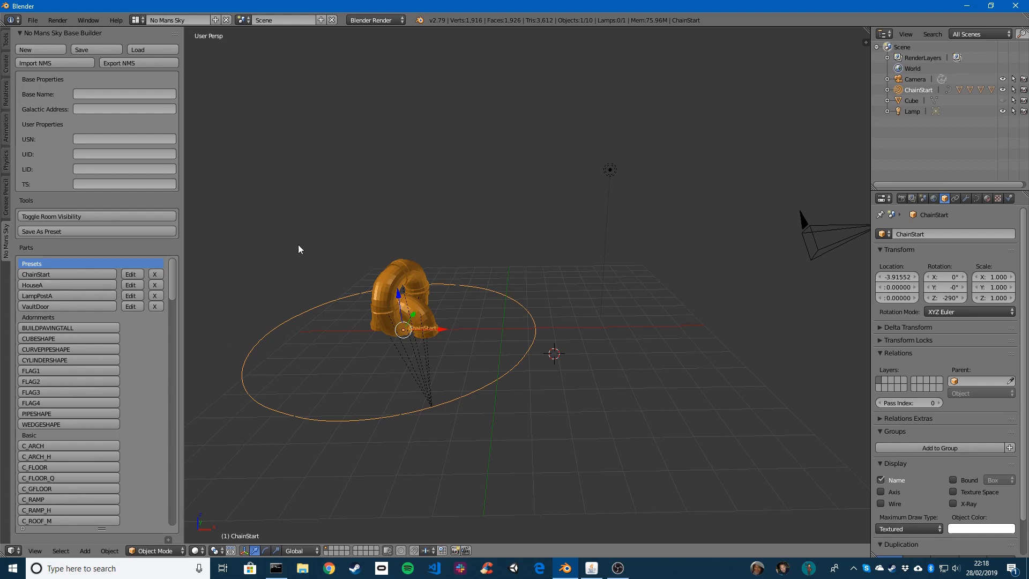
mouse_move(185, 209)
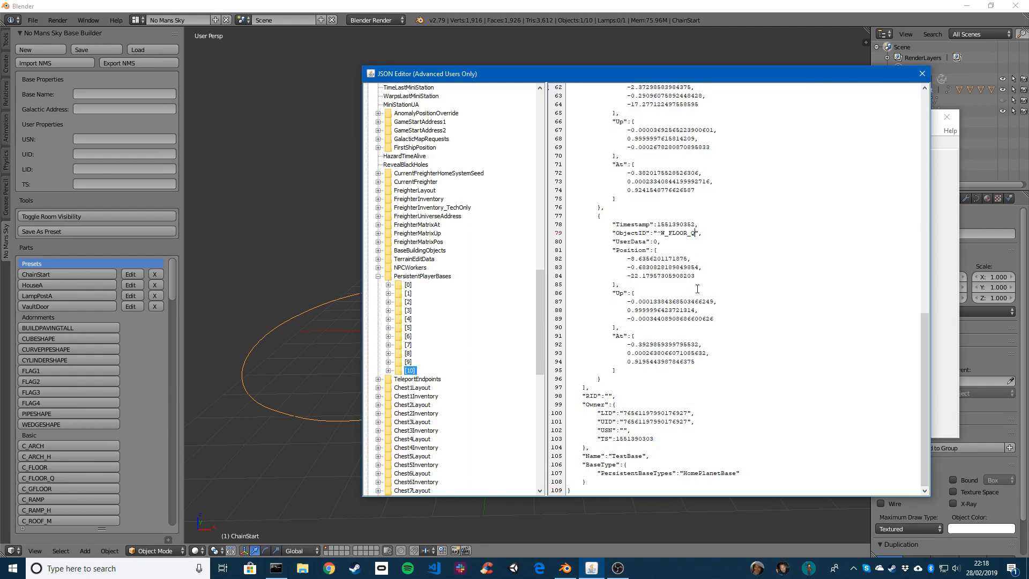
- Close the save editor's JSON Editor after copying TestBase, returning to Blender
left_click(922, 73)
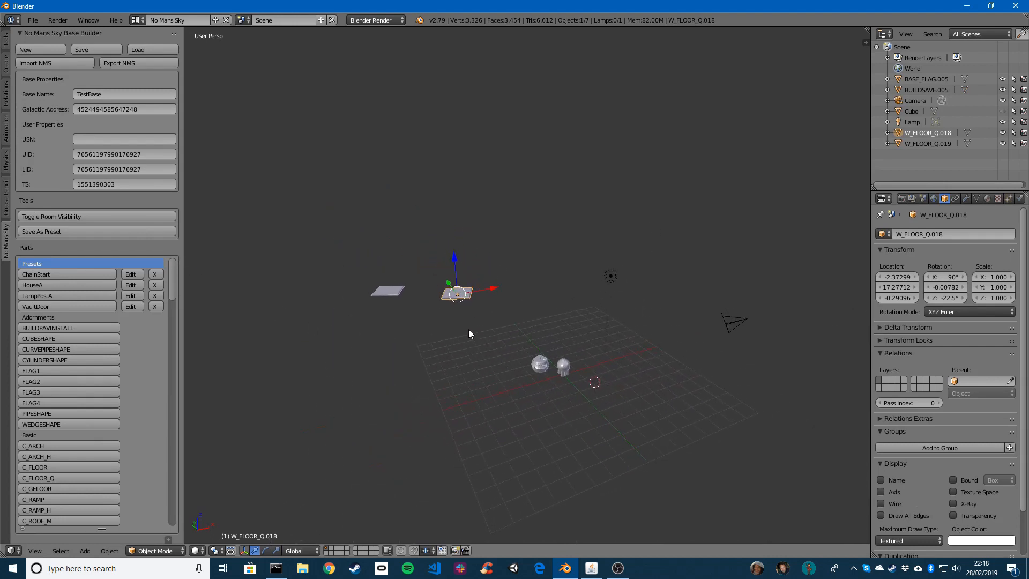
mouse_move(291, 204)
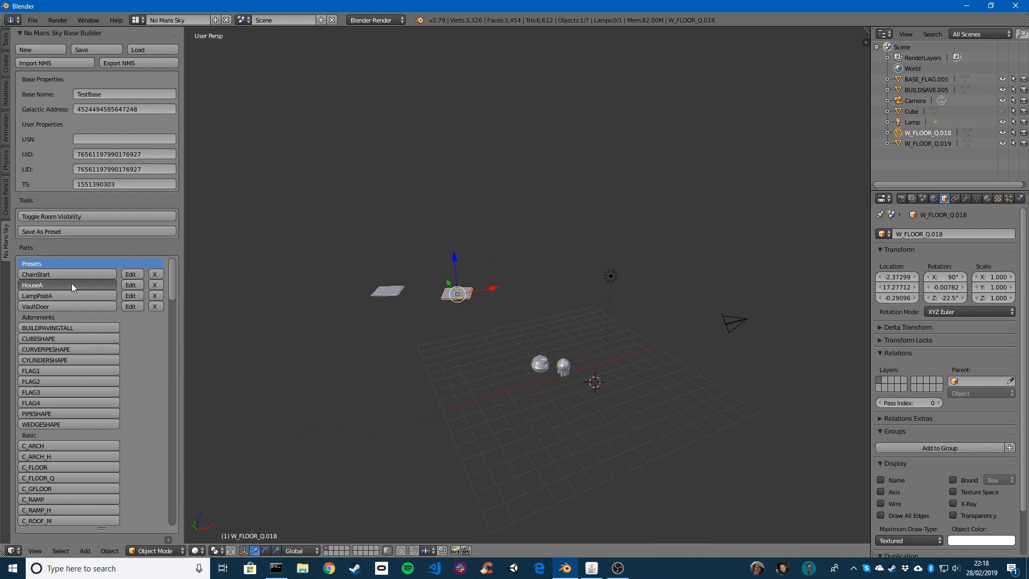
- Add the HouseA preset and set Transform Orientation to Local
left_click(32, 285)
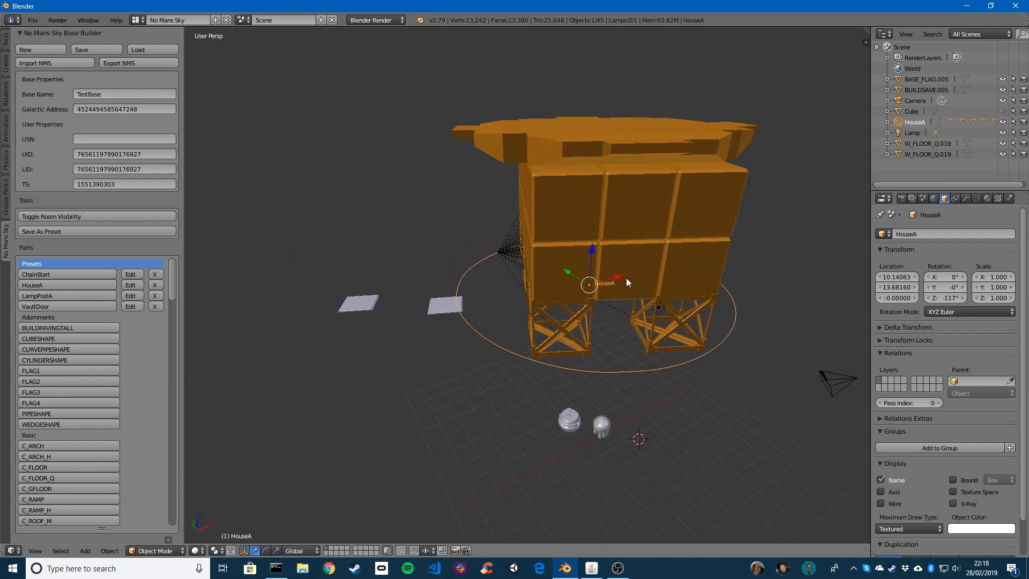
left_click(298, 551)
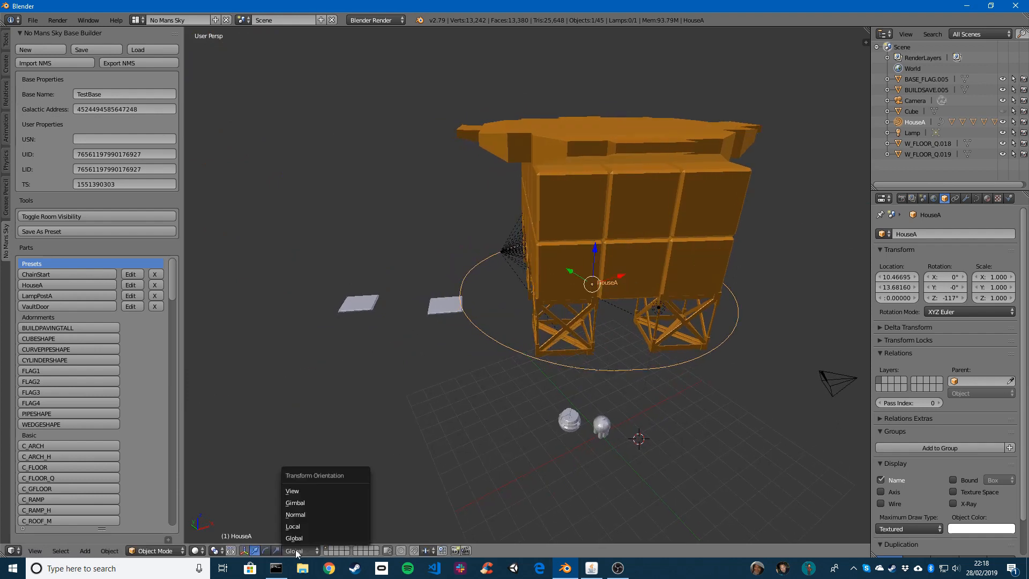
left_click(292, 526)
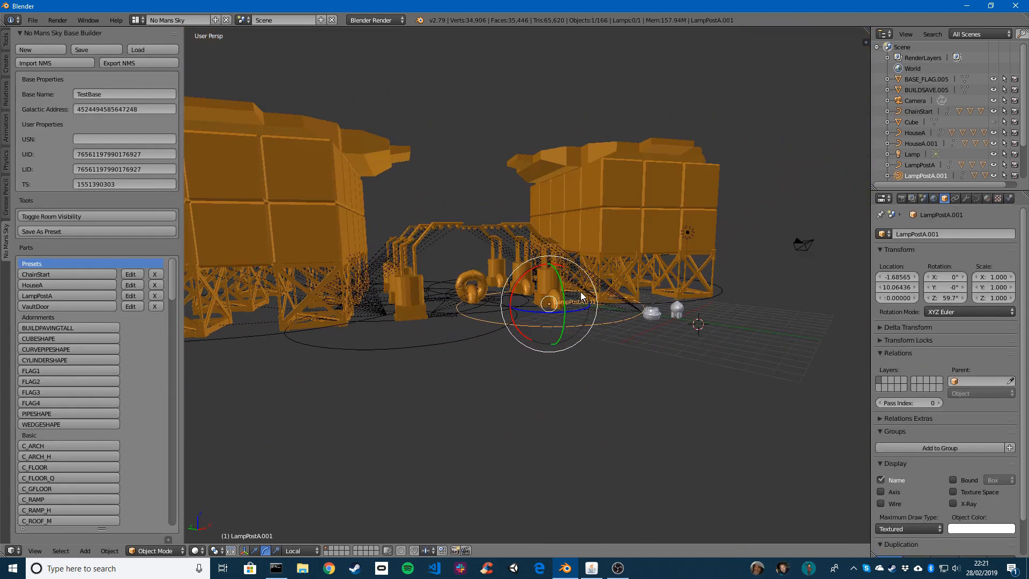
- Orbit the viewport to review the house and lamppost layout
left_click_drag(525, 263, 518, 309)
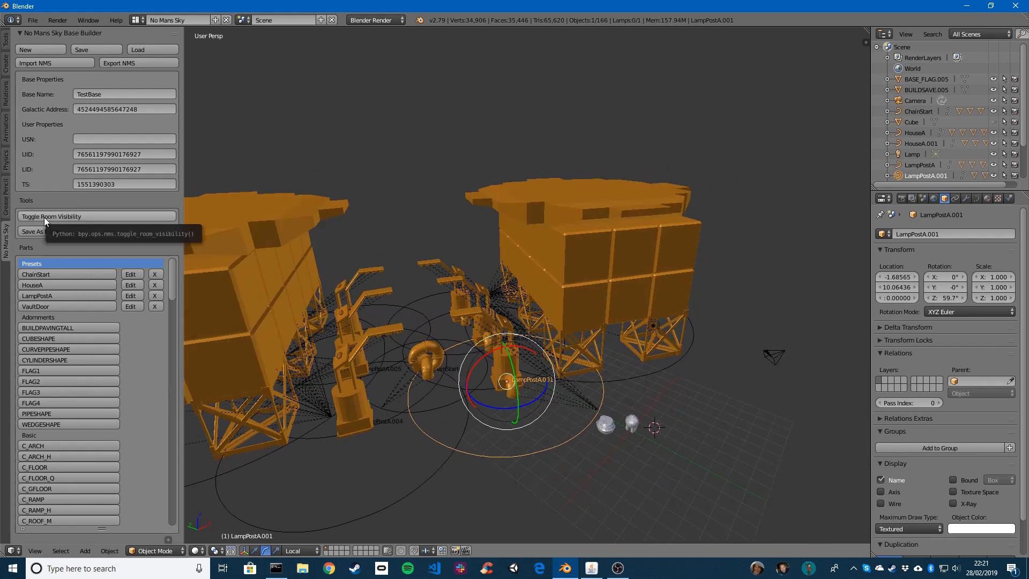
mouse_move(78, 221)
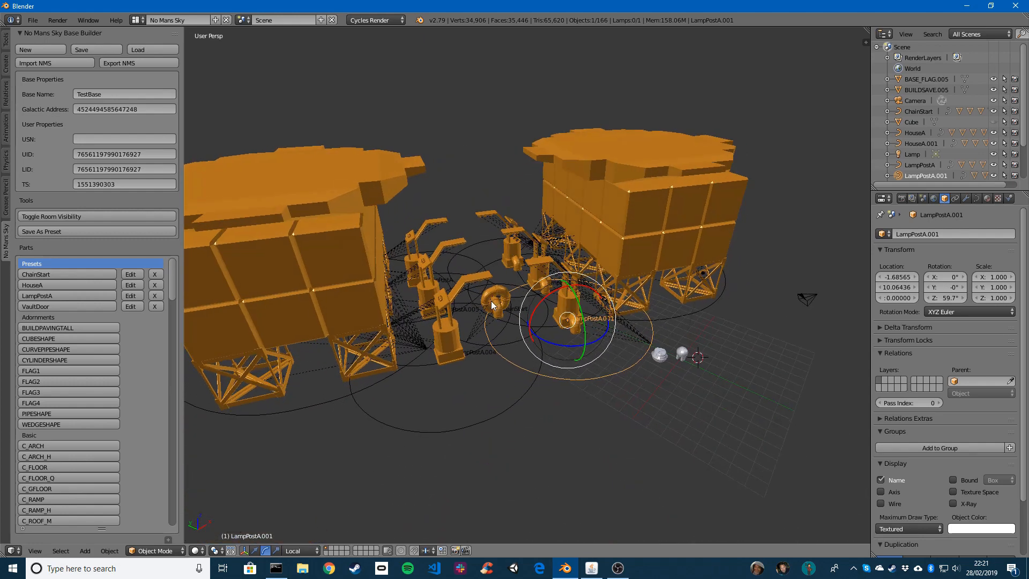
mouse_move(263, 161)
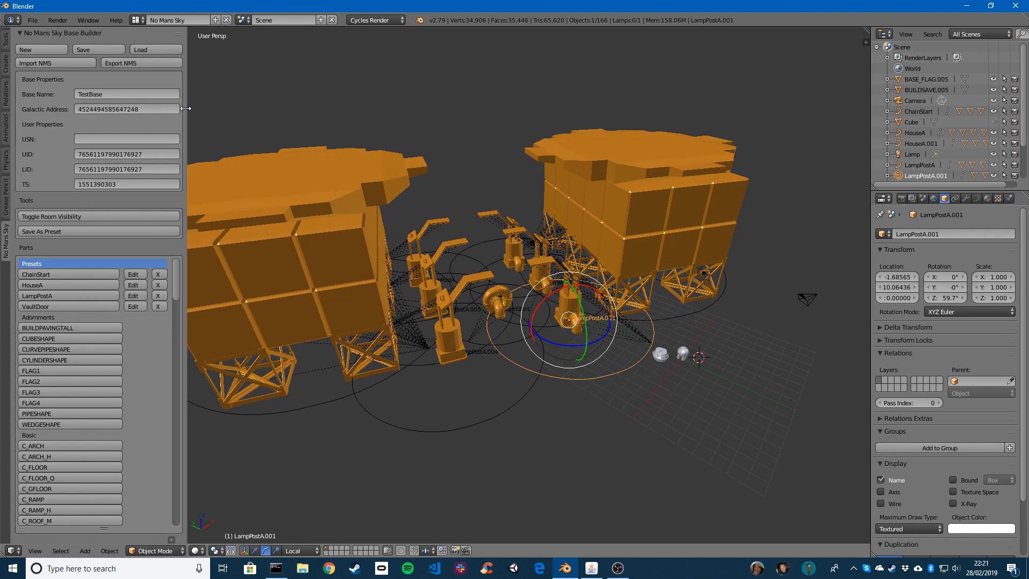
mouse_move(434, 235)
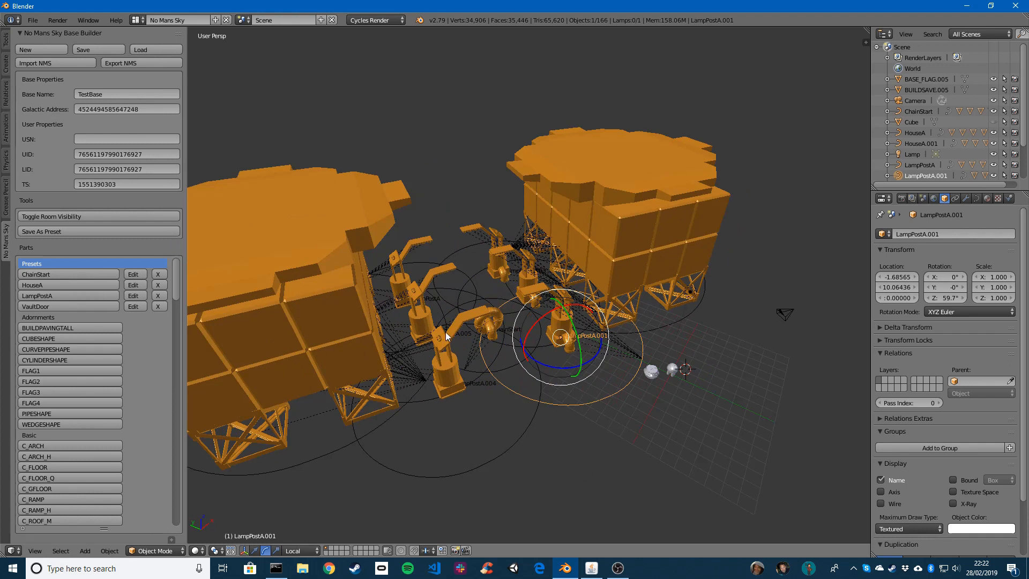
mouse_move(640, 305)
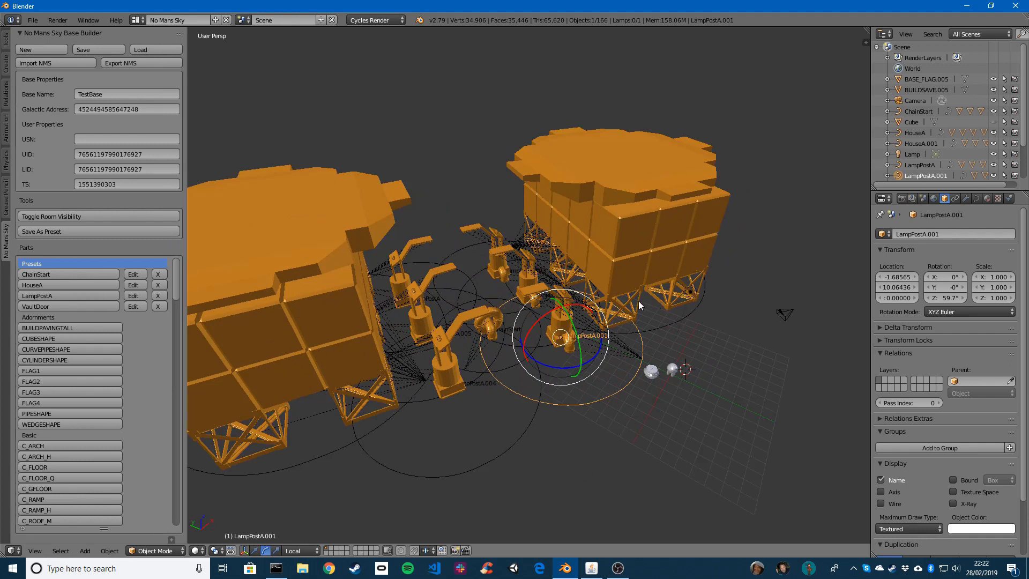
mouse_move(571, 377)
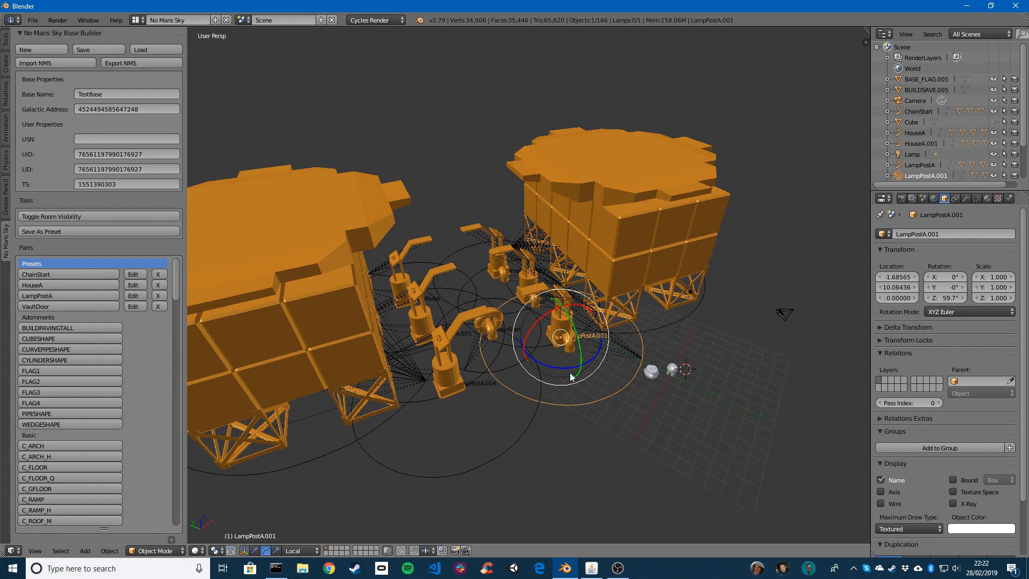
mouse_move(535, 415)
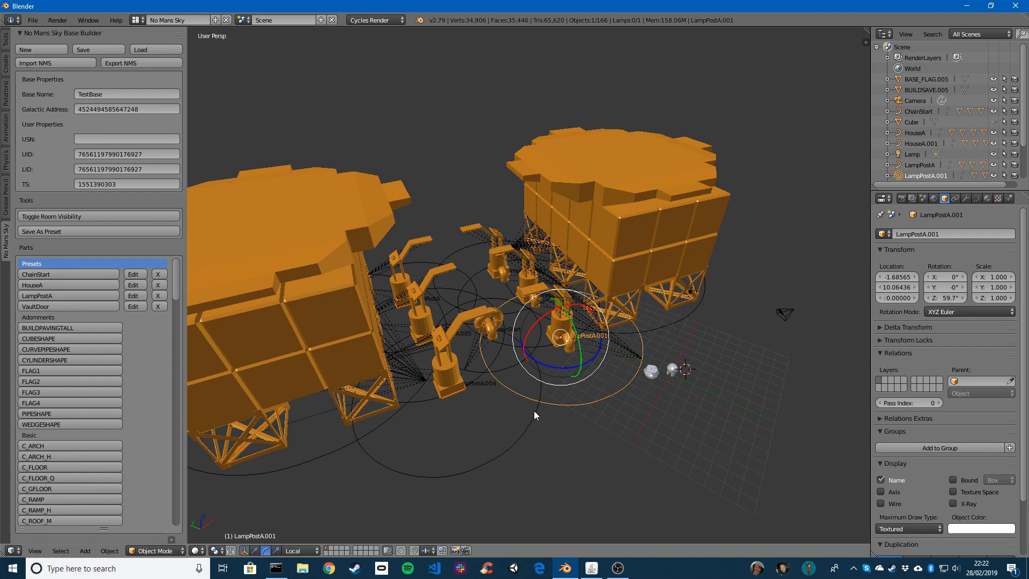
mouse_move(450, 317)
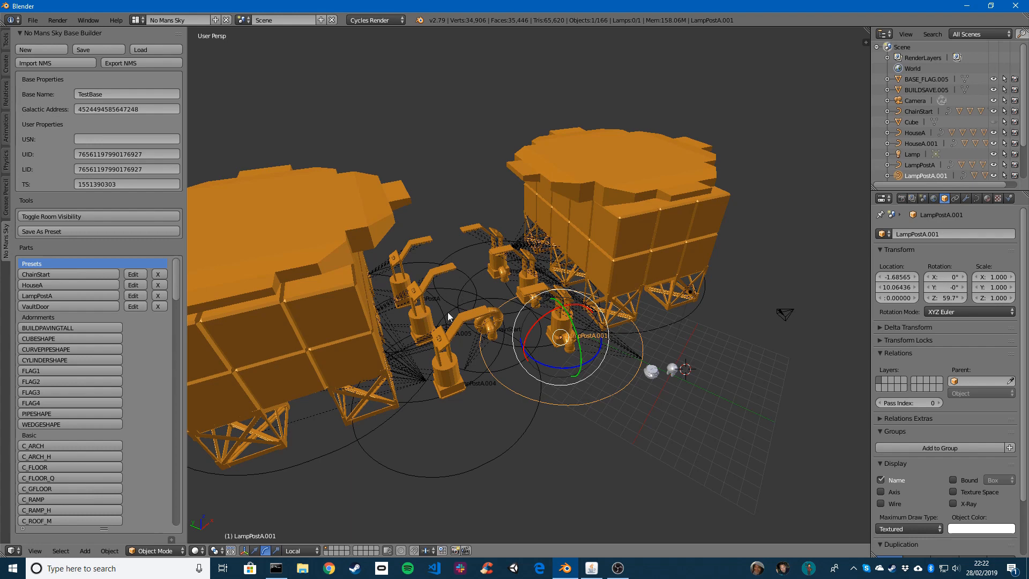
mouse_move(82, 50)
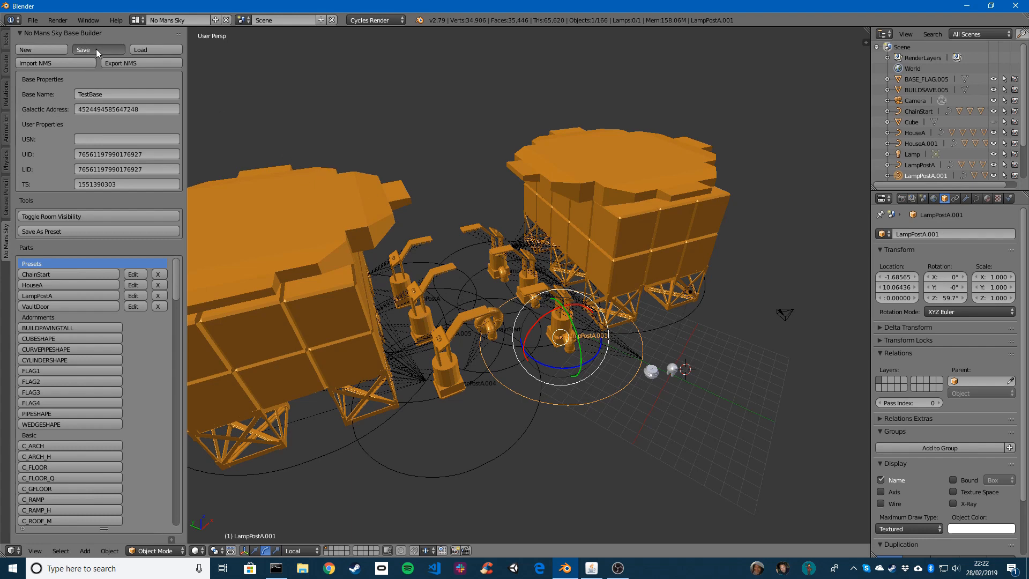
- Save the current base layout to a file from the Base Builder panel
left_click(82, 49)
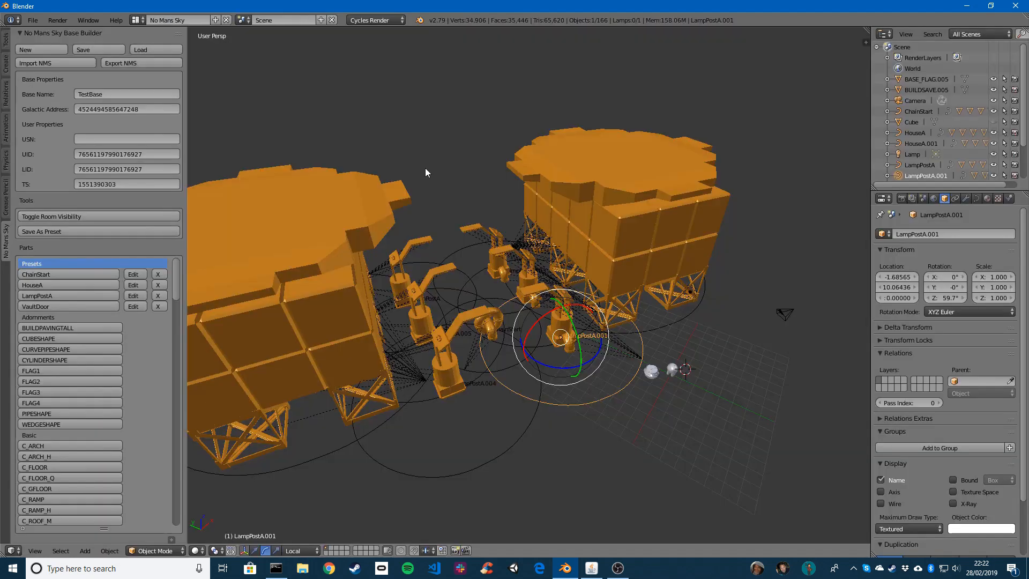
mouse_move(333, 58)
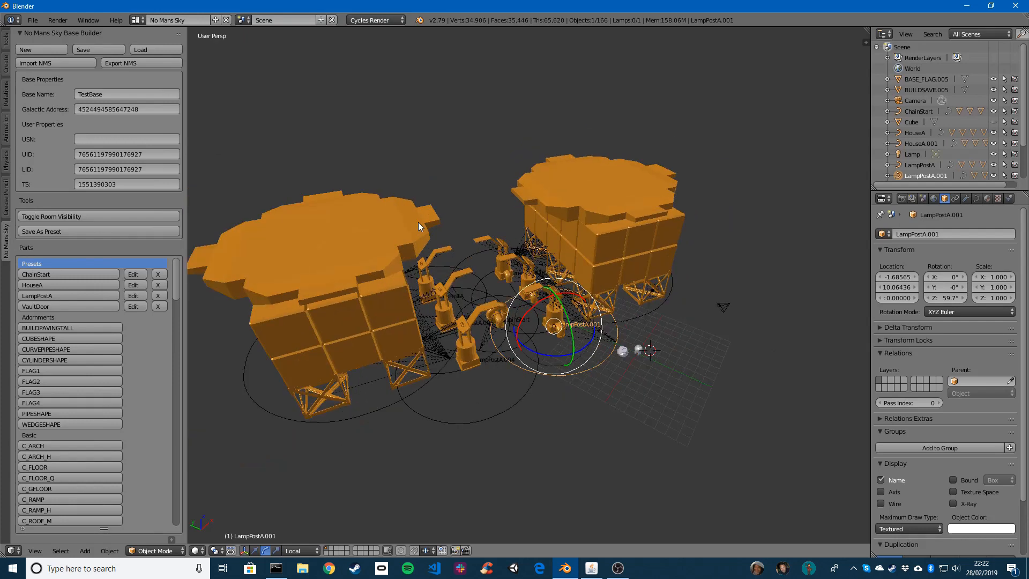
- Start a fresh empty base, then load TestBaseBlender.json to restore the houses, lampposts and chains
left_click(40, 49)
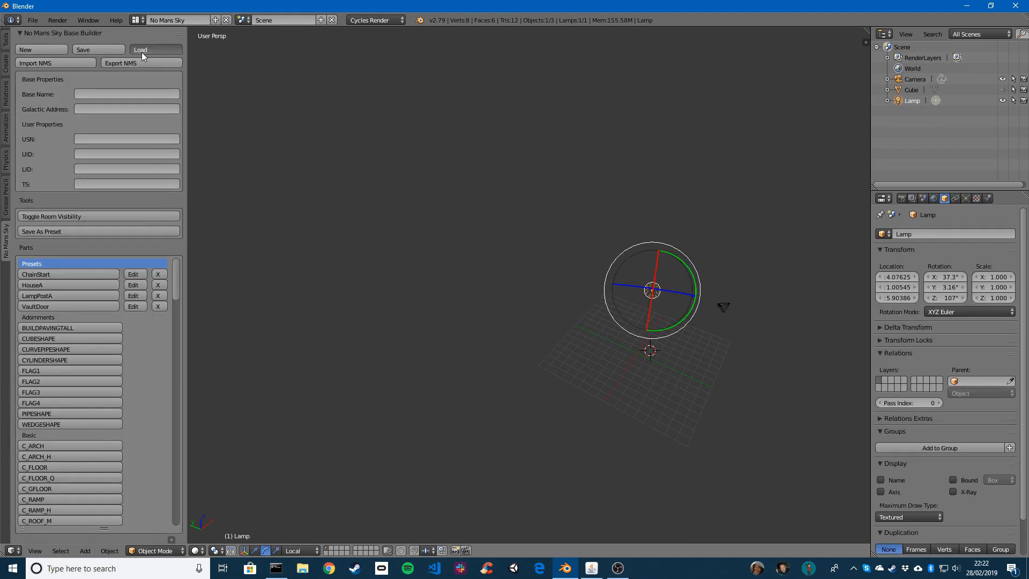
left_click(156, 49)
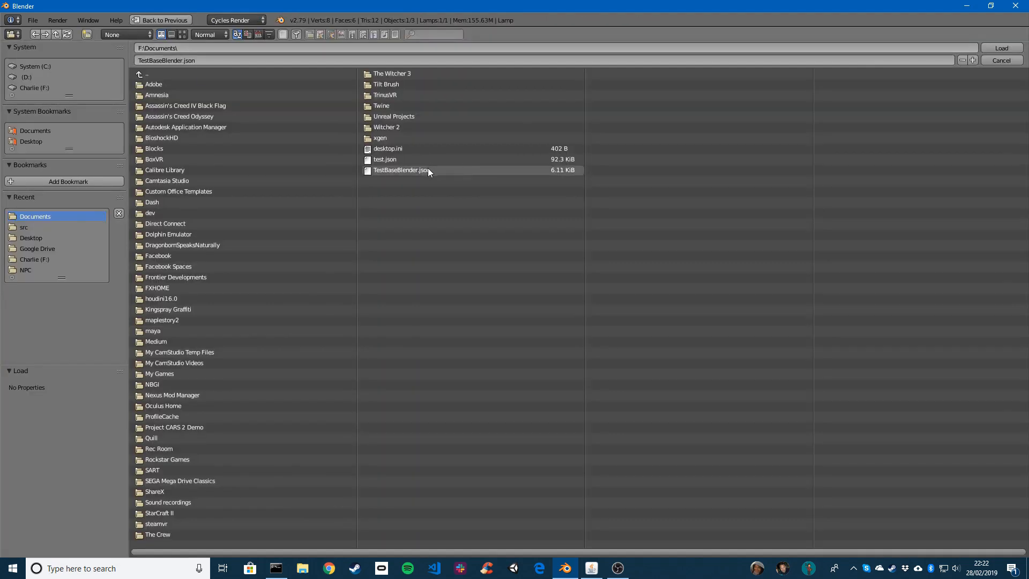
left_click(398, 170)
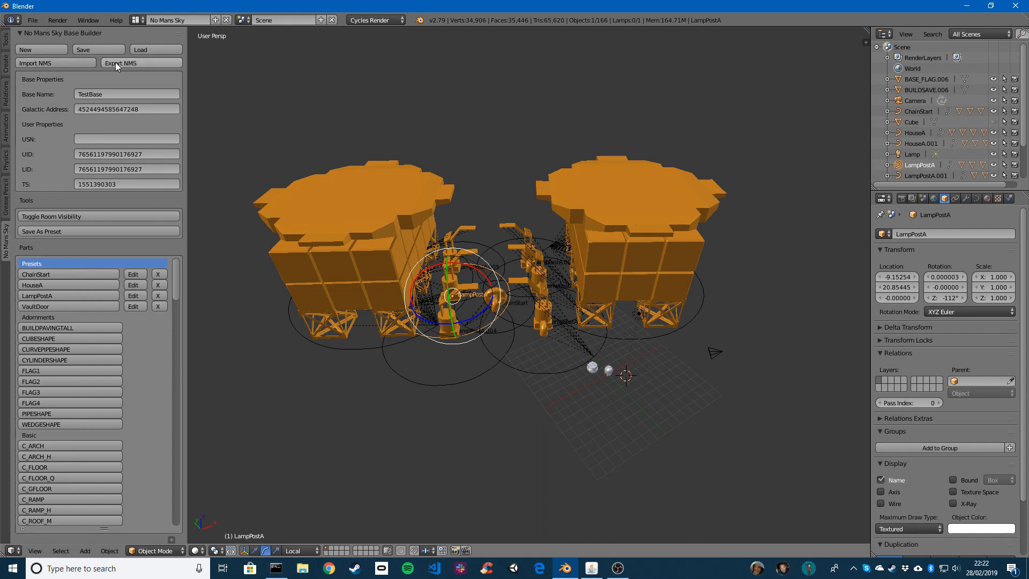
mouse_move(121, 64)
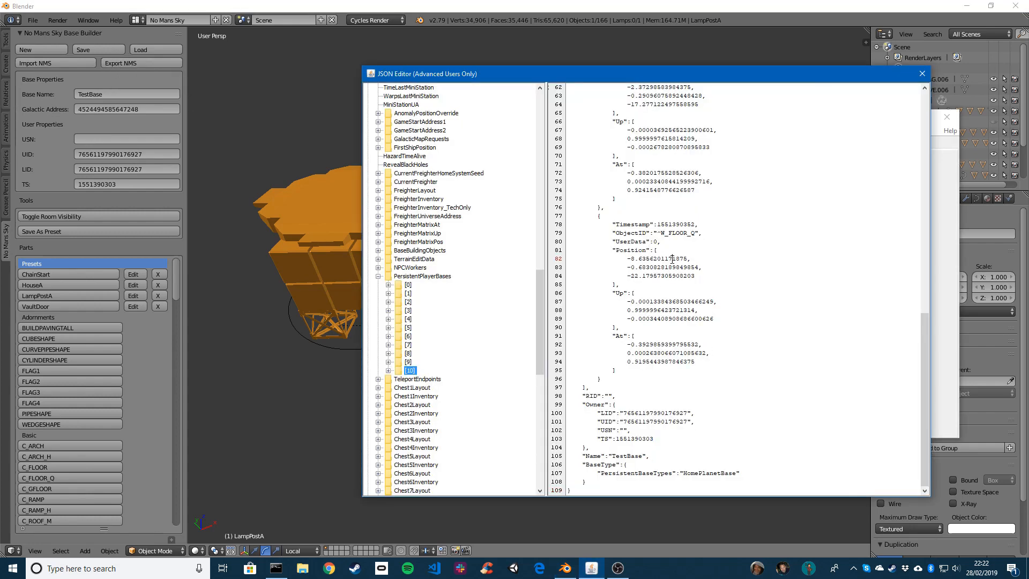
- Close the JSON editor, apply the edited base data to the save file and write the changes
scroll("down", 3)
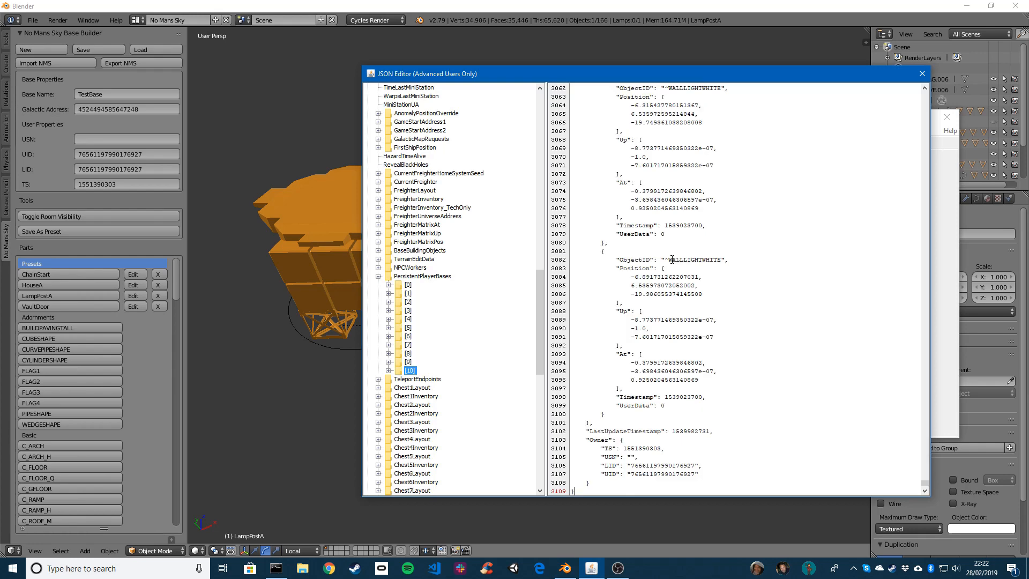
mouse_move(921, 73)
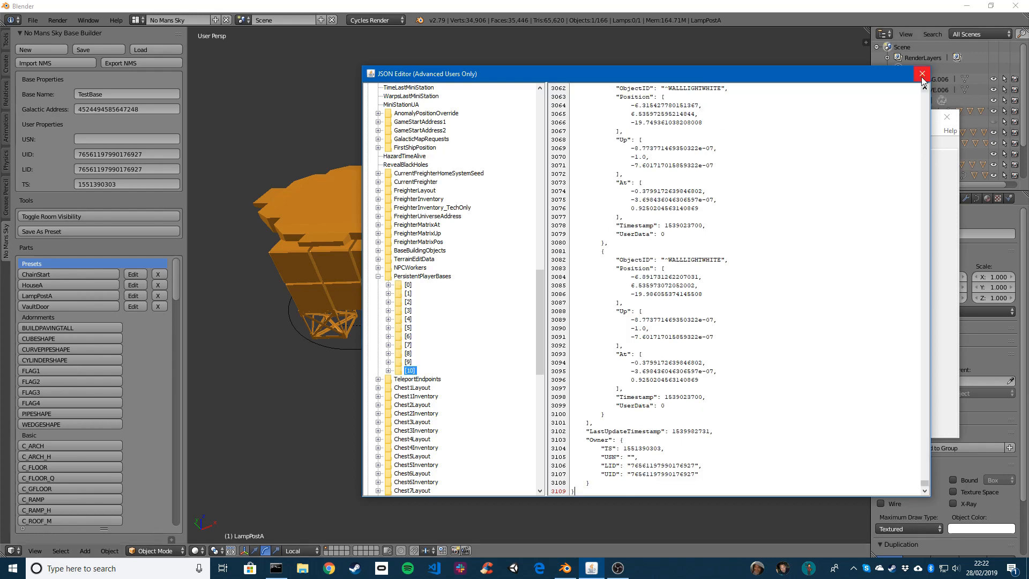
left_click(922, 73)
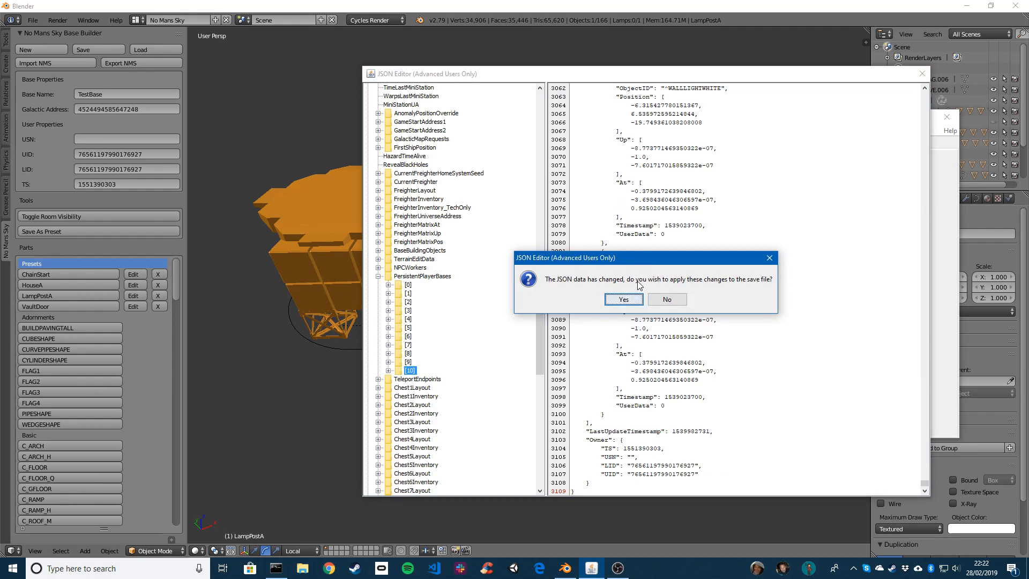
left_click(622, 299)
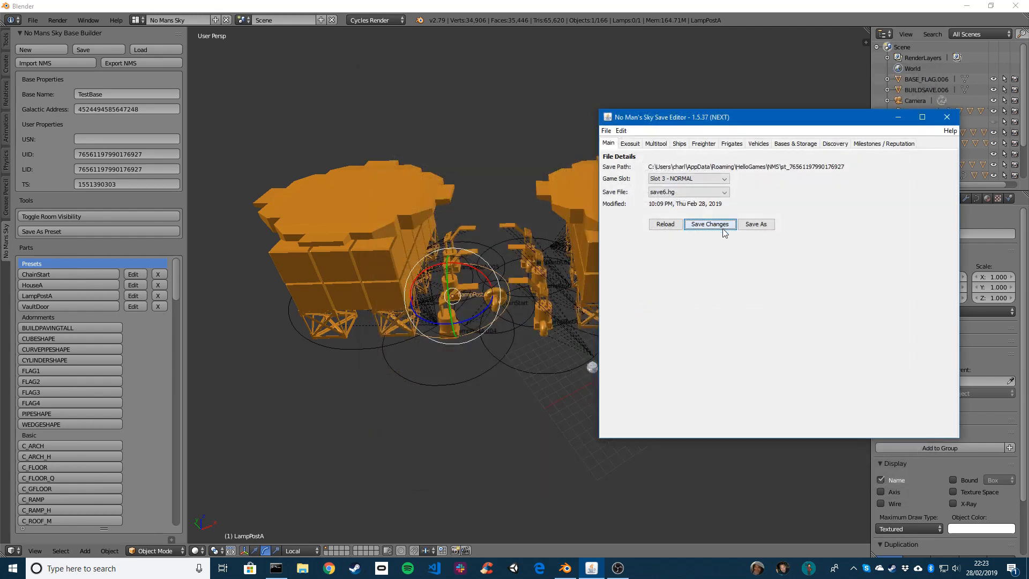
left_click(709, 224)
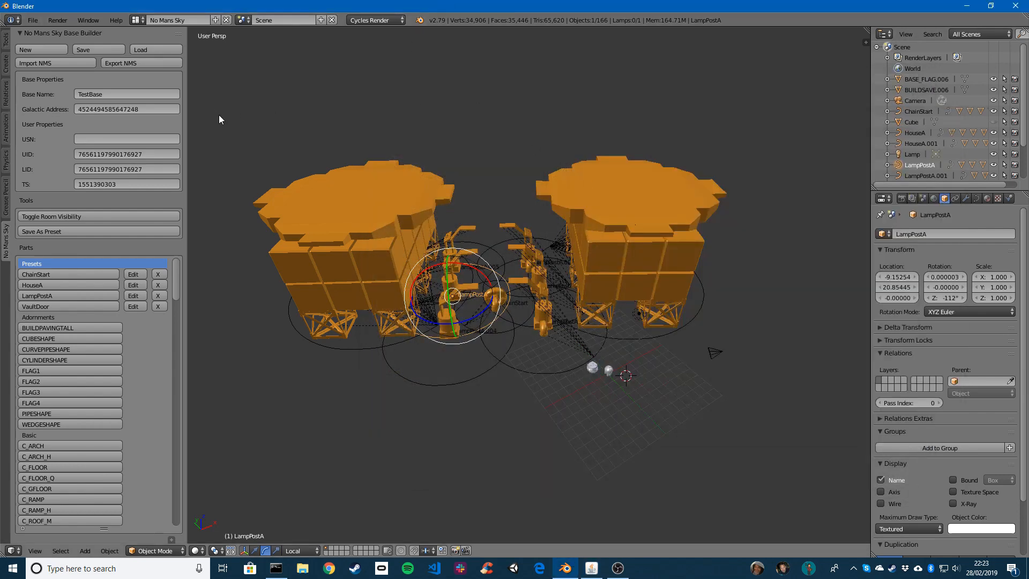
mouse_move(44, 63)
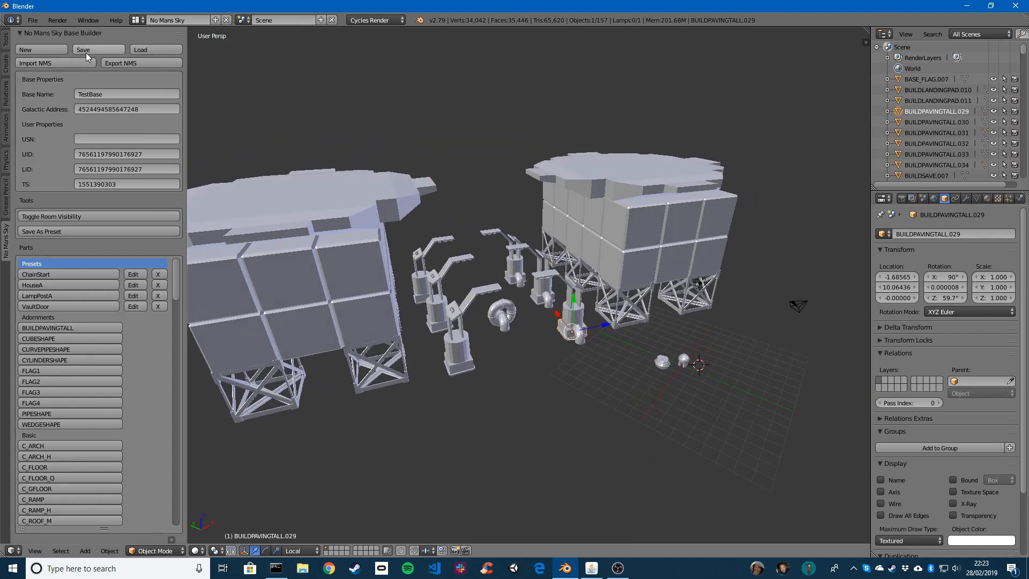
mouse_move(84, 42)
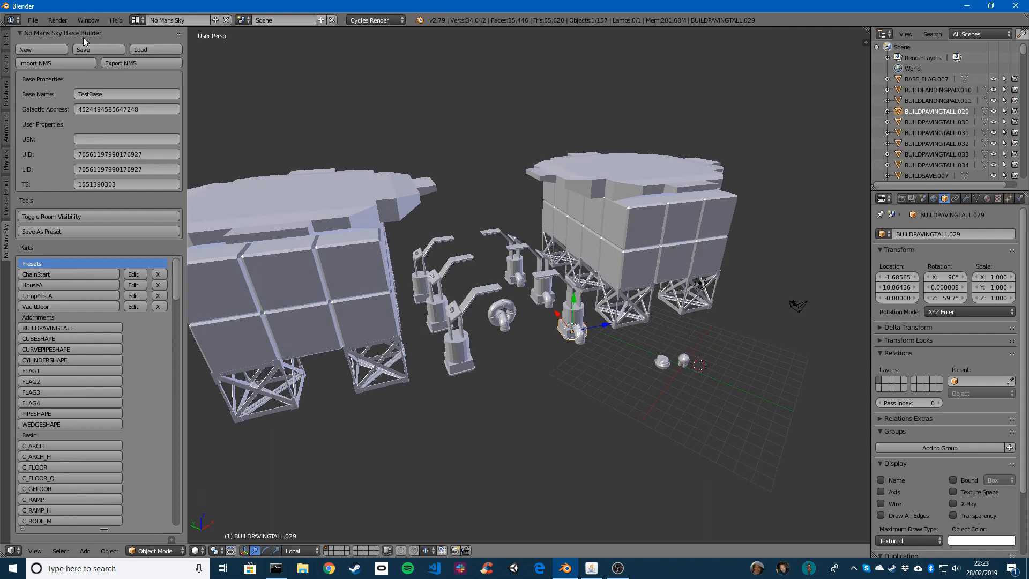
mouse_move(134, 43)
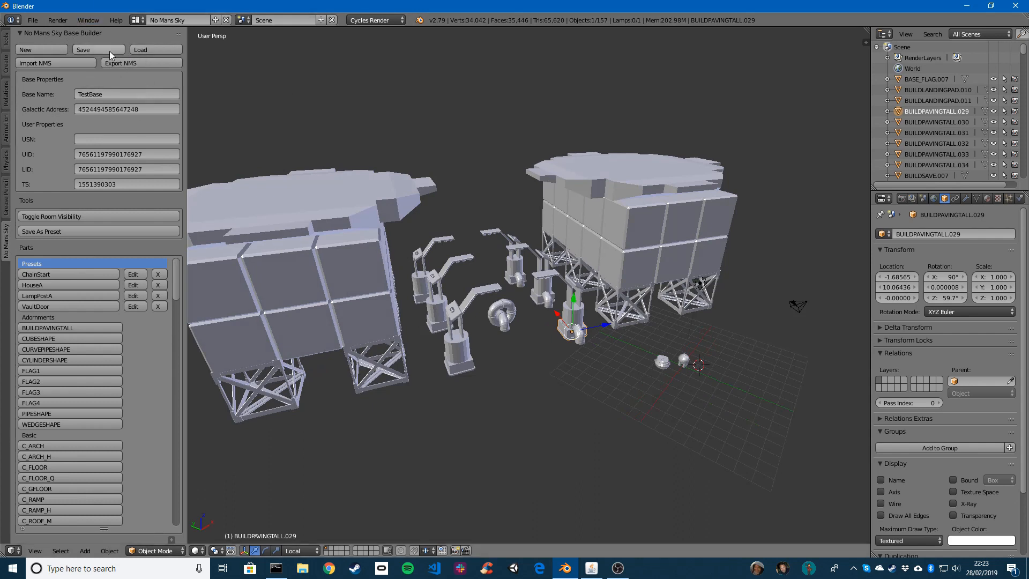
mouse_move(207, 161)
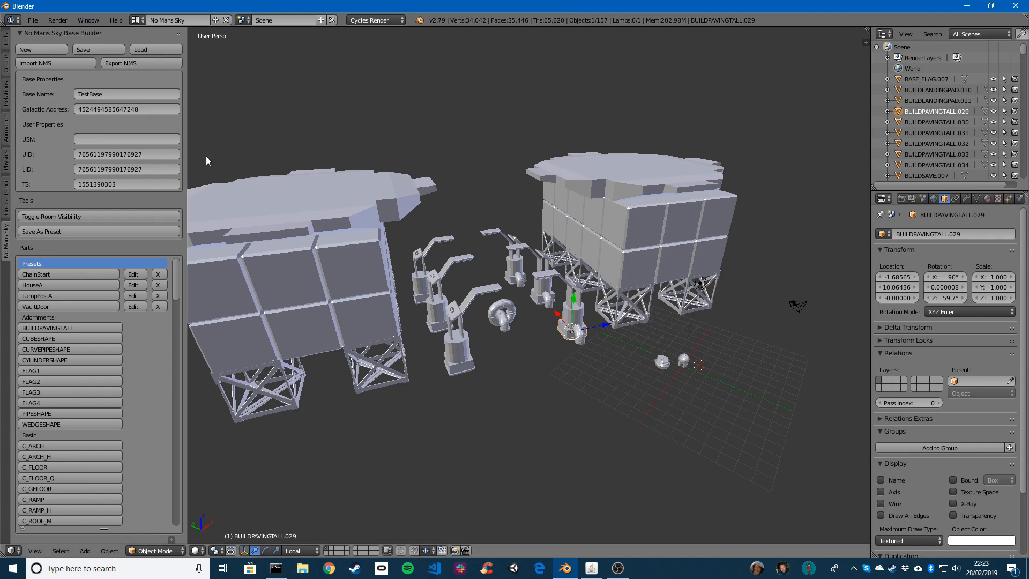
- Switch back to the save editor from the taskbar
left_click(591, 568)
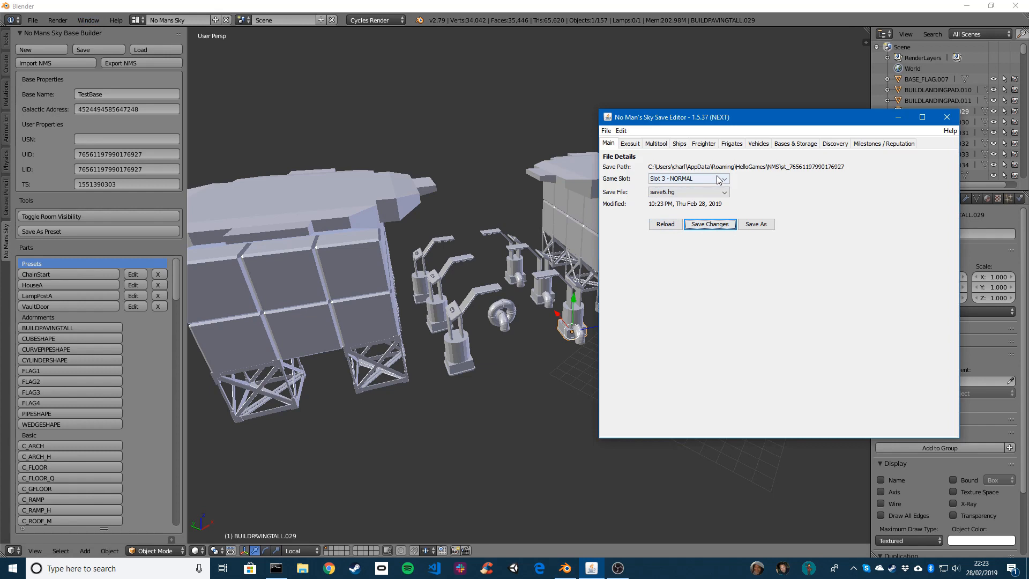
- Launch No Man's Sky from the Steam tray games list
left_click(890, 568)
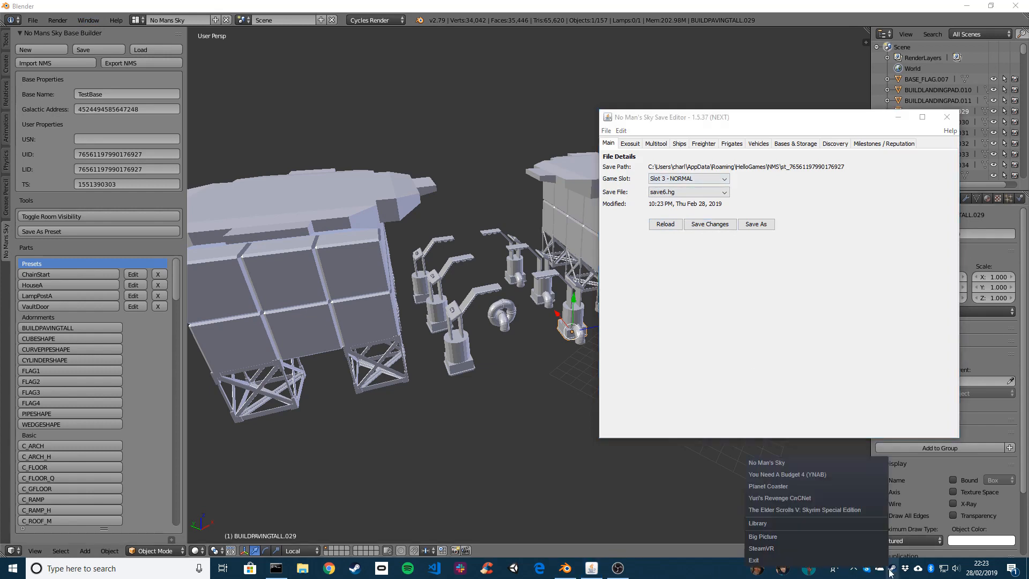
left_click(766, 462)
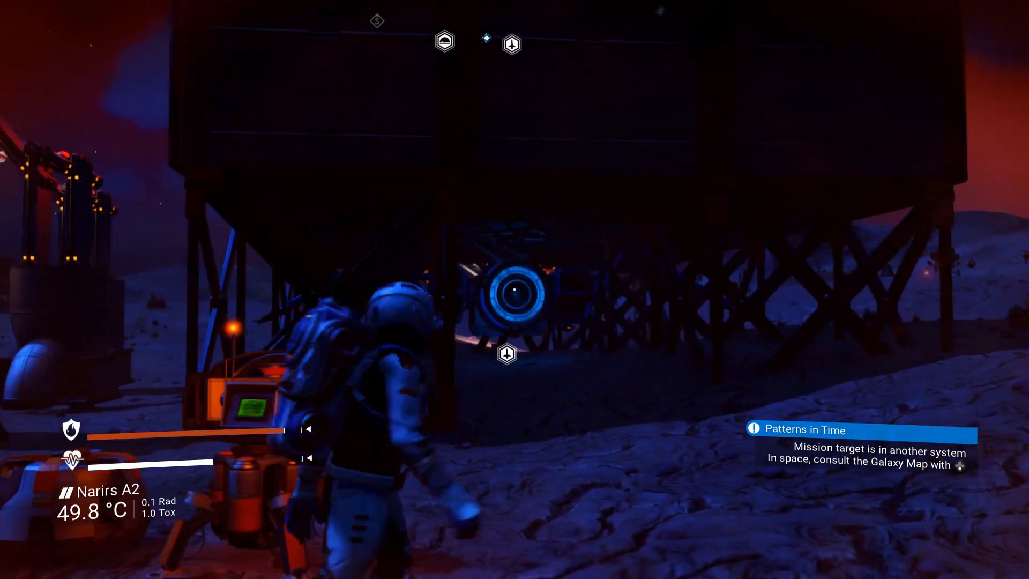
mouse_move(514, 289)
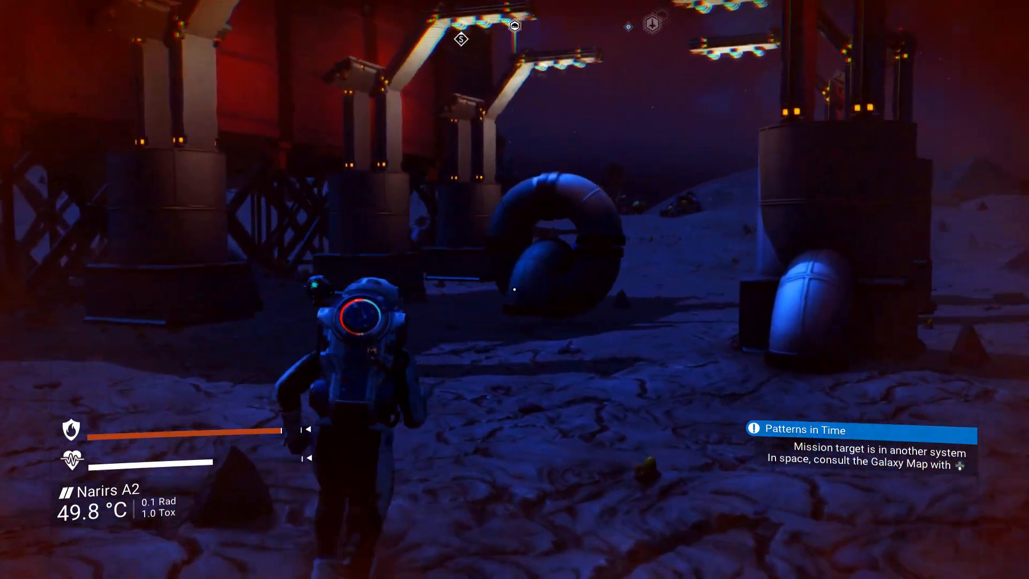
mouse_move(515, 289)
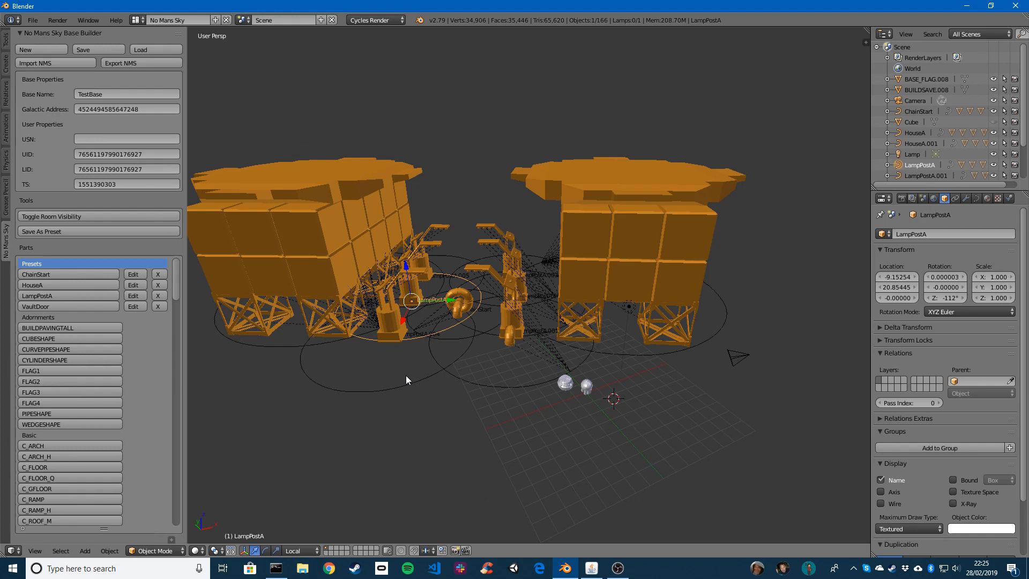
mouse_move(226, 288)
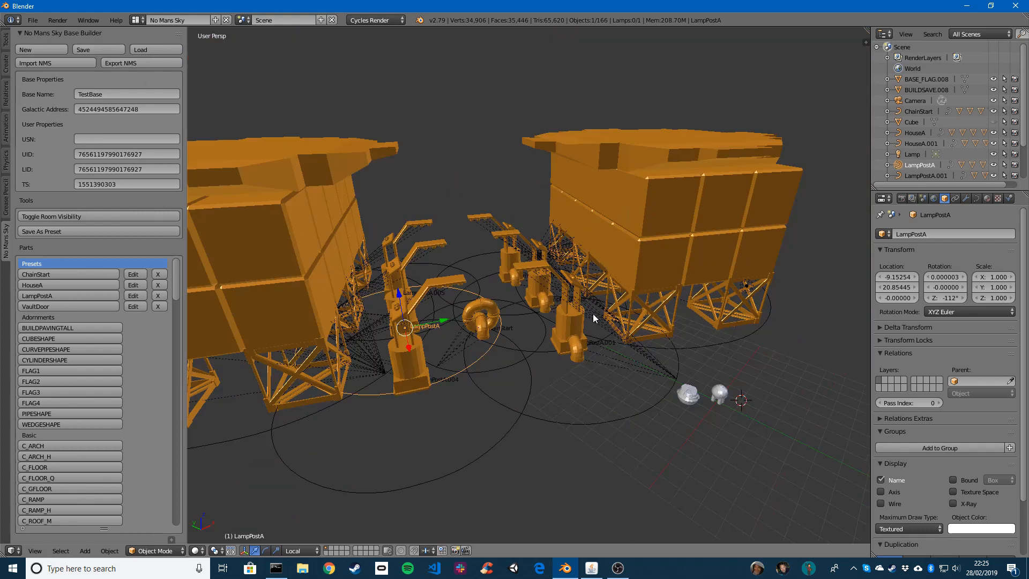
- Start saving the base to TestBaseBlender.json, then cancel the file browser
left_click(98, 50)
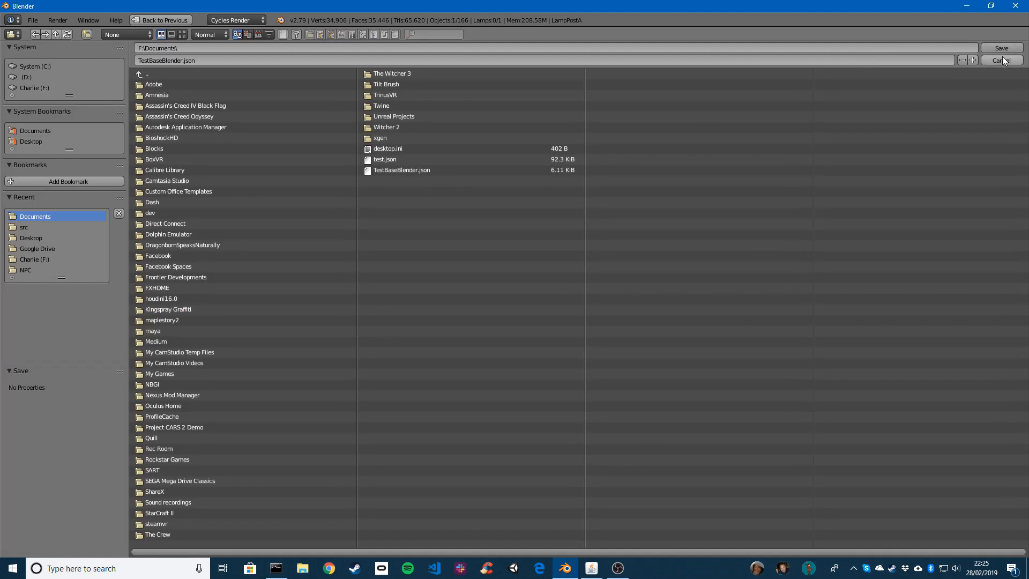
mouse_move(978, 88)
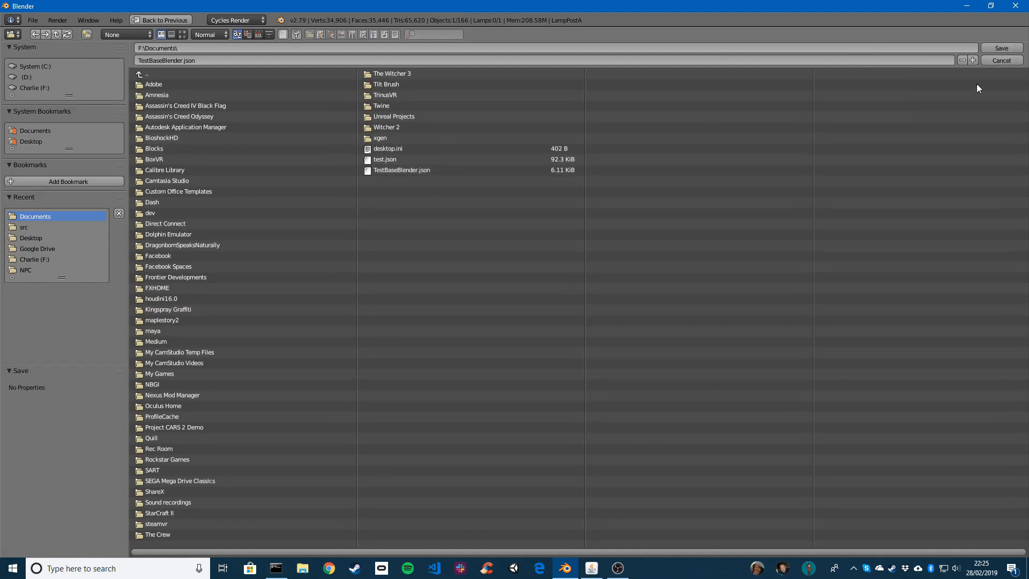
left_click(1000, 60)
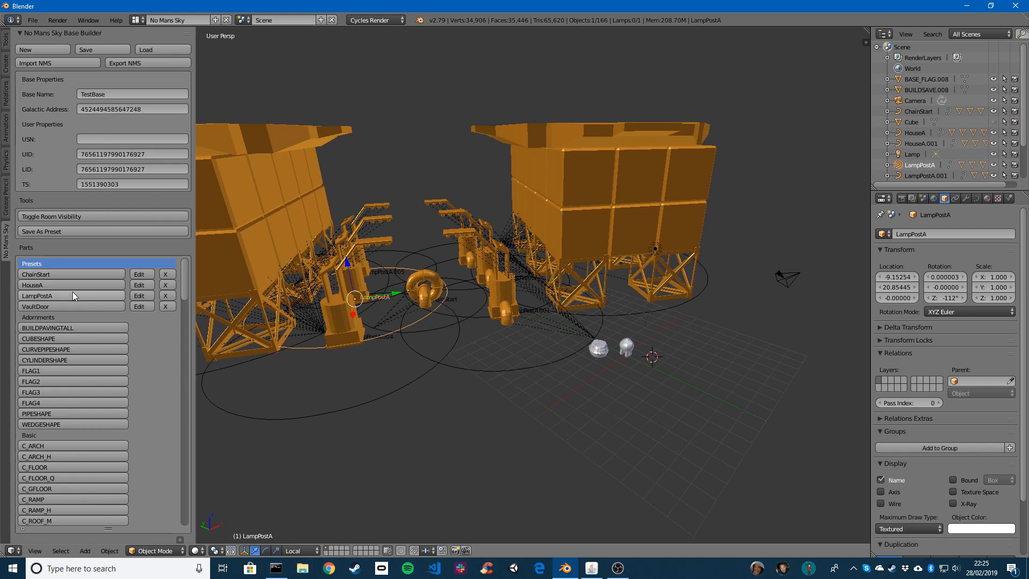
left_click(139, 295)
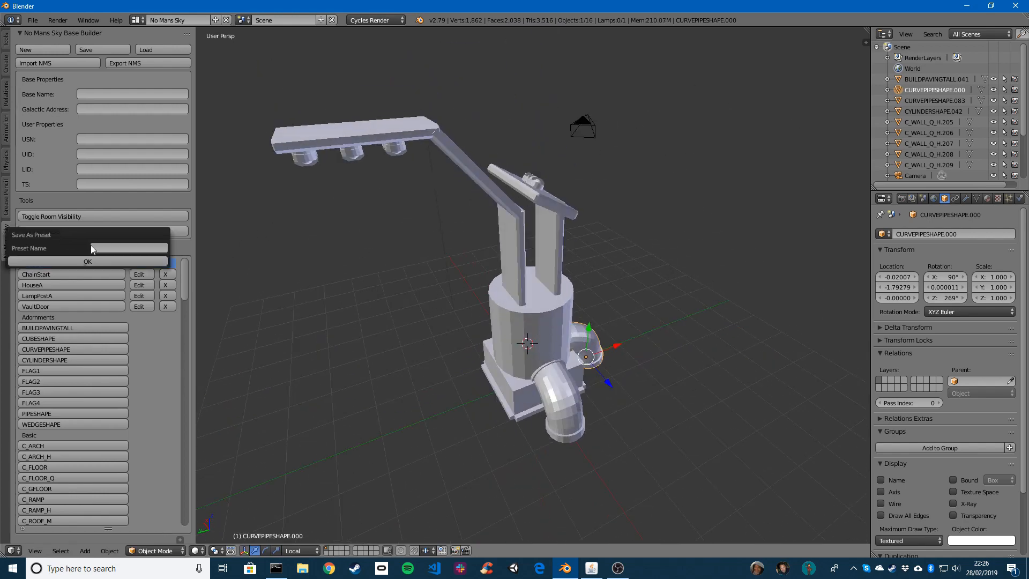
- Dismiss the Save As Preset prompt and confirm editing the LampPostA preset
left_click(130, 249)
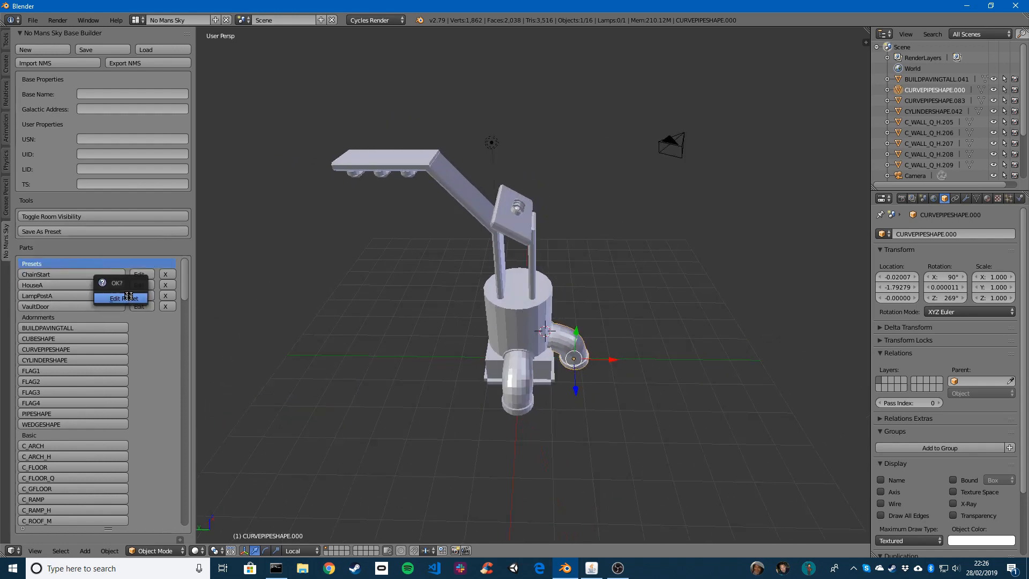
left_click(123, 299)
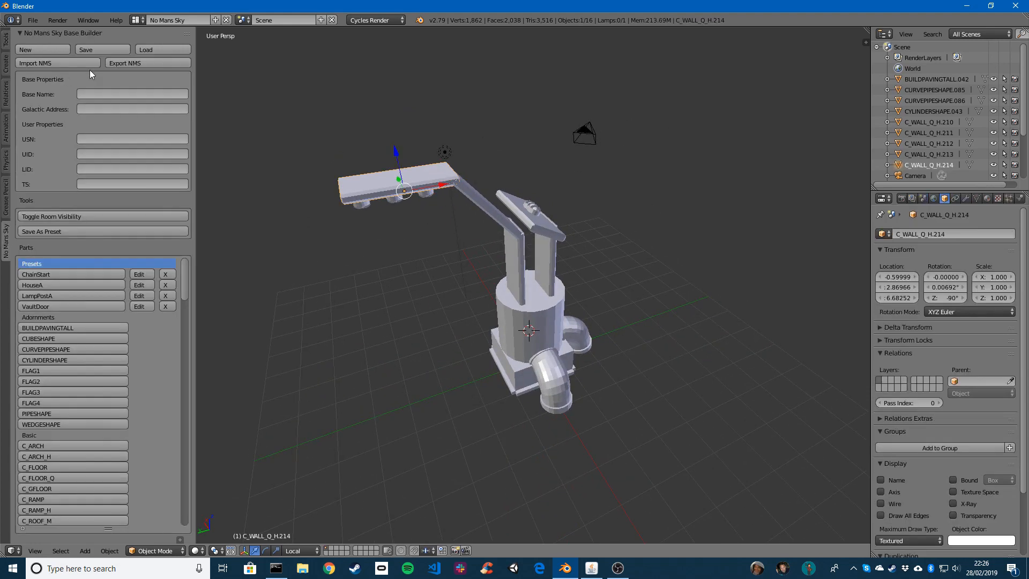
- Load TestBaseBlender.json from Documents, restoring the orange houses, lampposts and chains
left_click(123, 62)
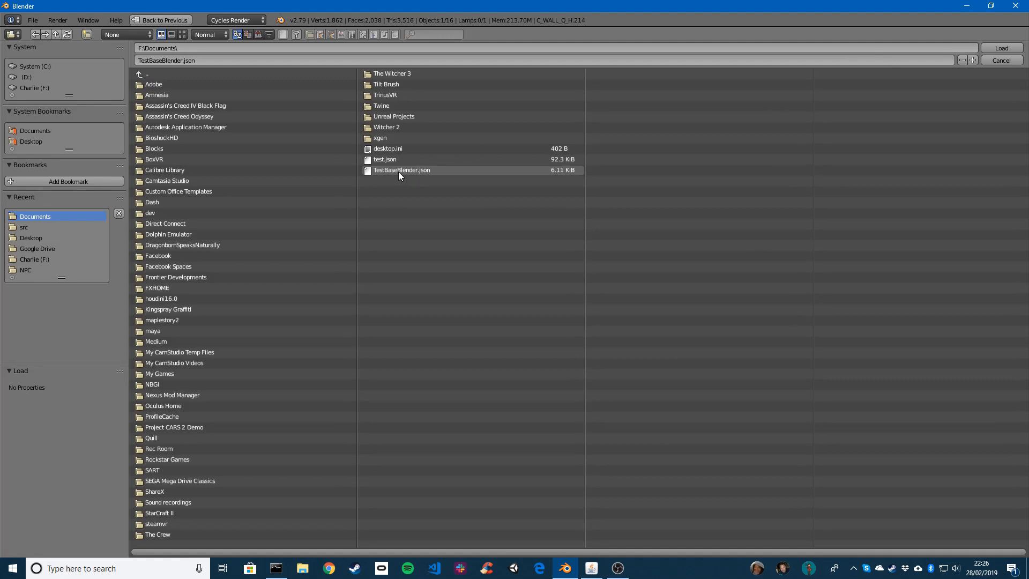
left_click(400, 169)
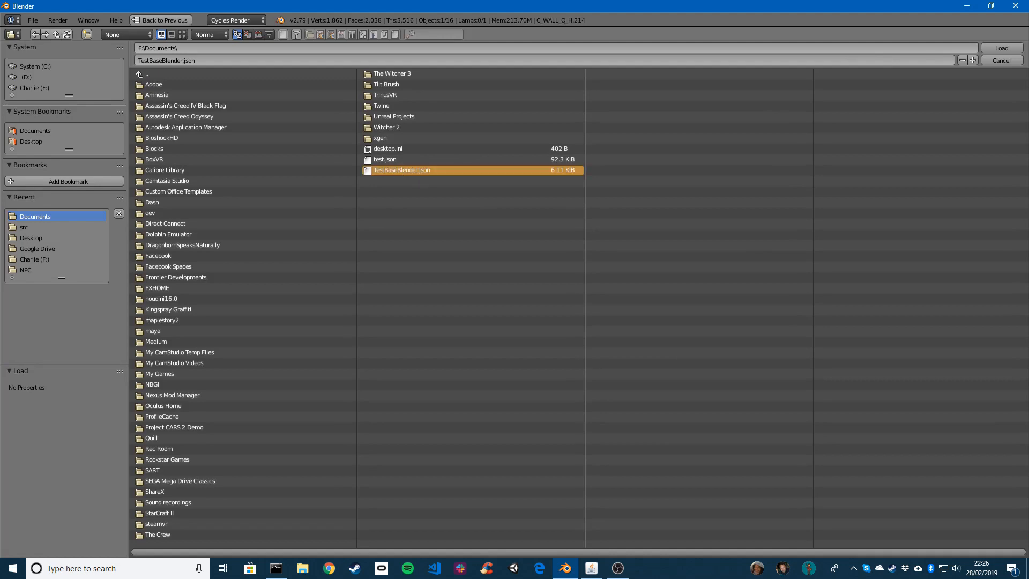
left_click(1001, 48)
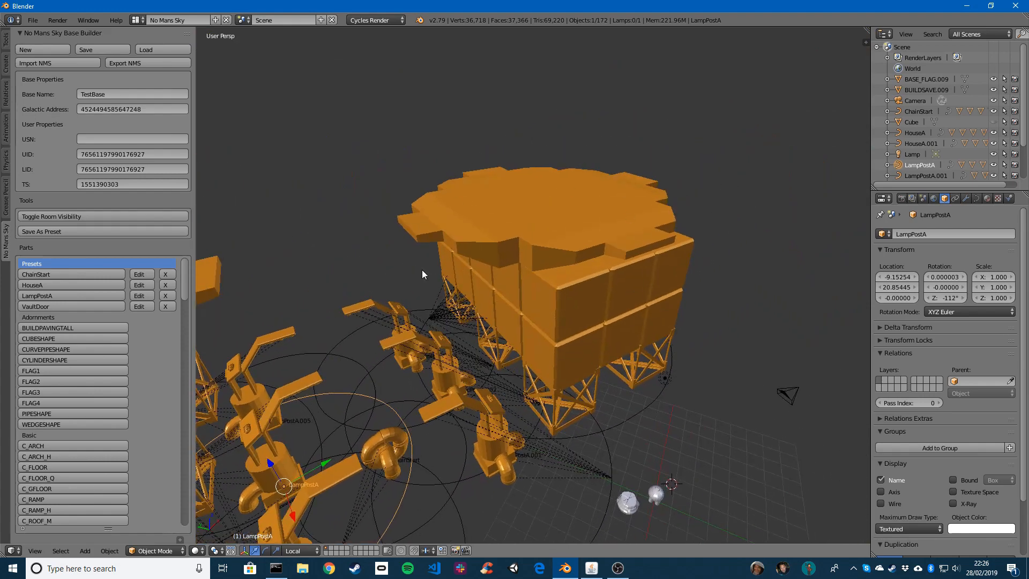
mouse_move(498, 309)
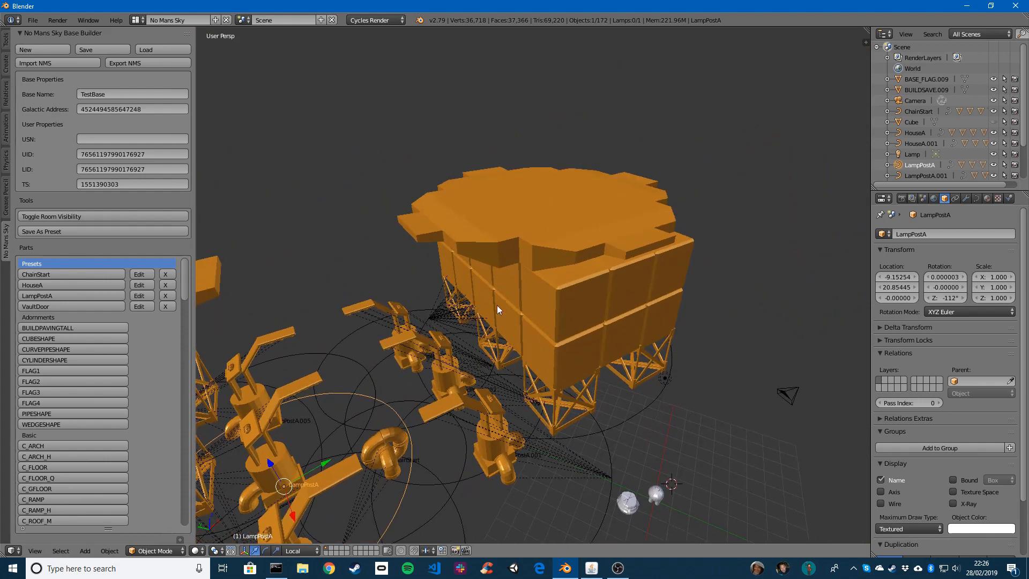